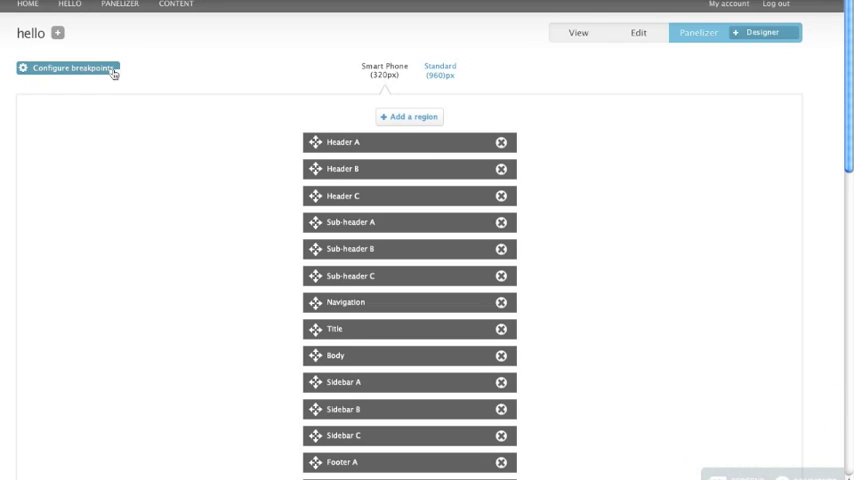
Bring up the Configure responsive settings dialog listing Smart Phone (320) and Standard (960)
{"action": "left_click", "coordinate": [68, 68]}
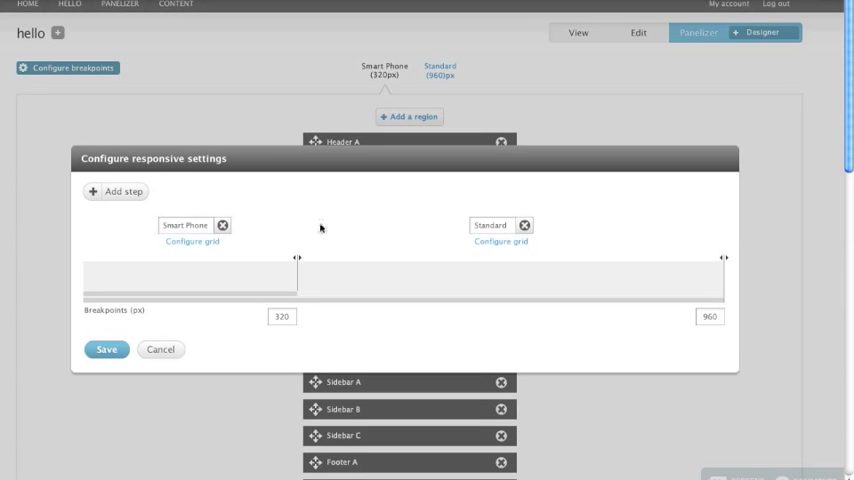
{"action": "mouse_move", "coordinate": [776, 264]}
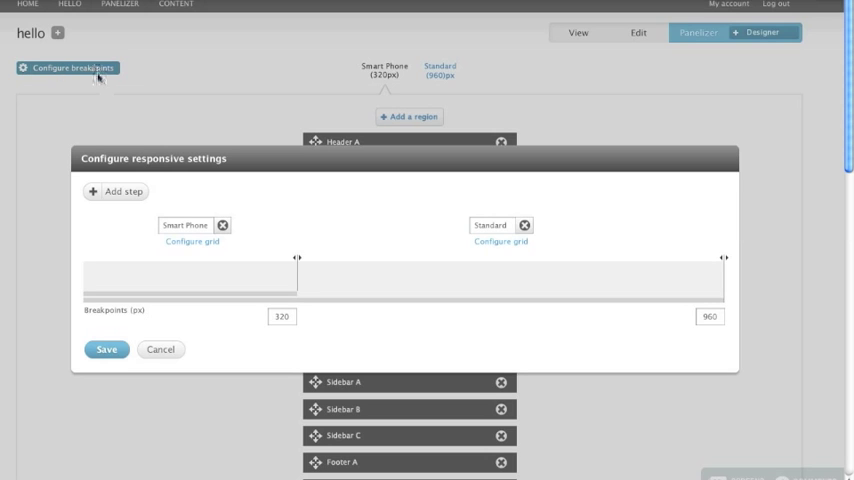
{"action": "mouse_move", "coordinate": [362, 240]}
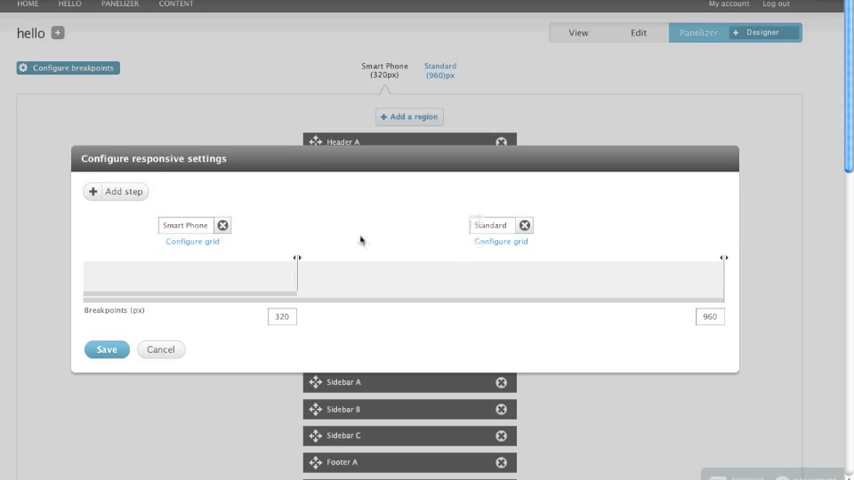
{"action": "mouse_move", "coordinate": [280, 246]}
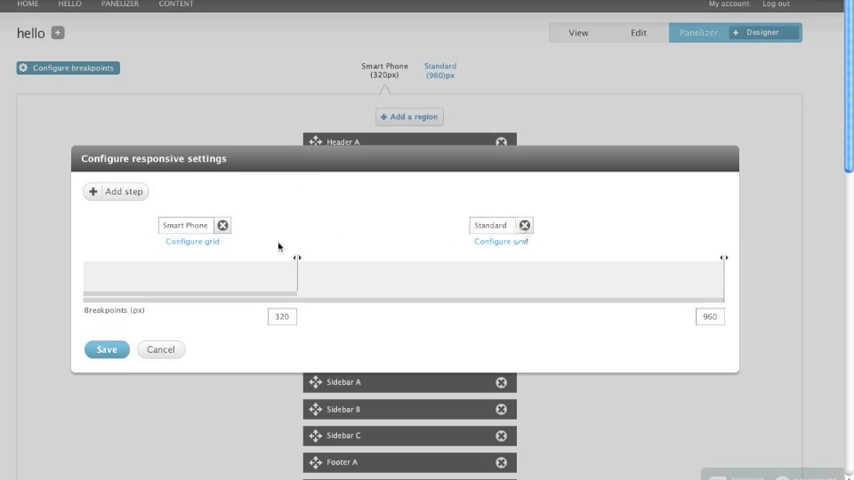
{"action": "mouse_move", "coordinate": [372, 384]}
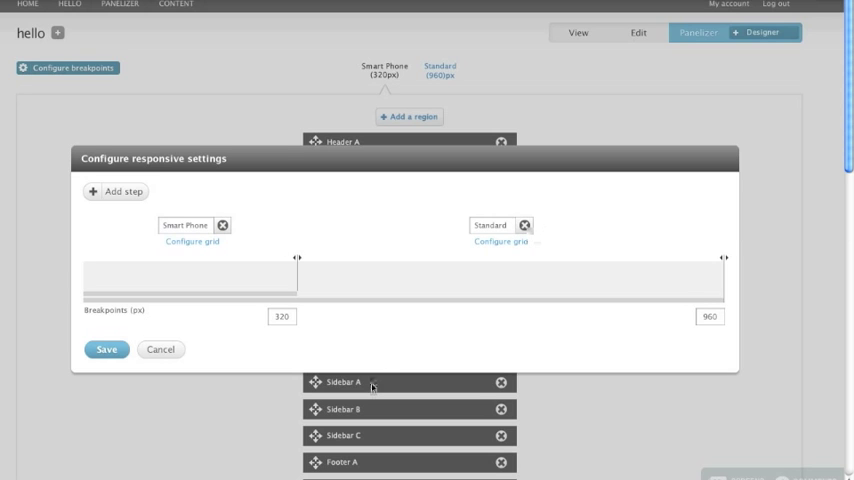
Add a new breakpoint step at 768 px and name it Tablet
{"action": "left_click", "coordinate": [116, 192]}
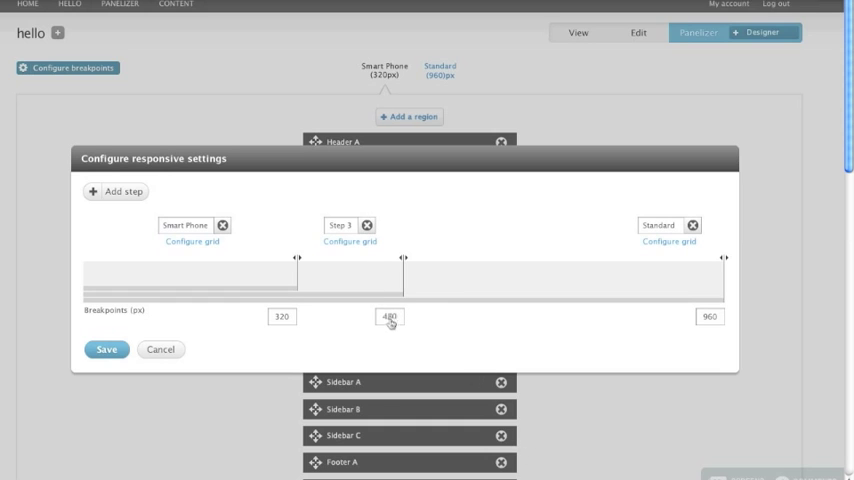
{"action": "left_click_drag", "start_coordinate": [404, 258], "coordinate": [596, 258]}
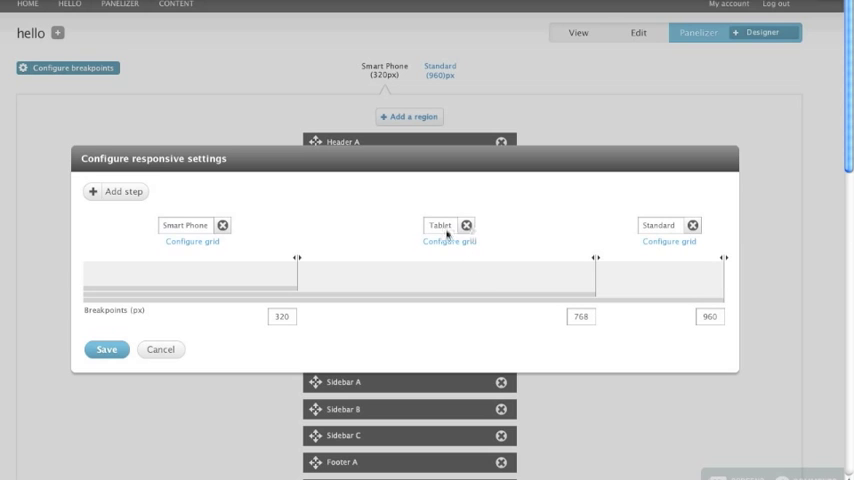
{"action": "left_click", "coordinate": [106, 348]}
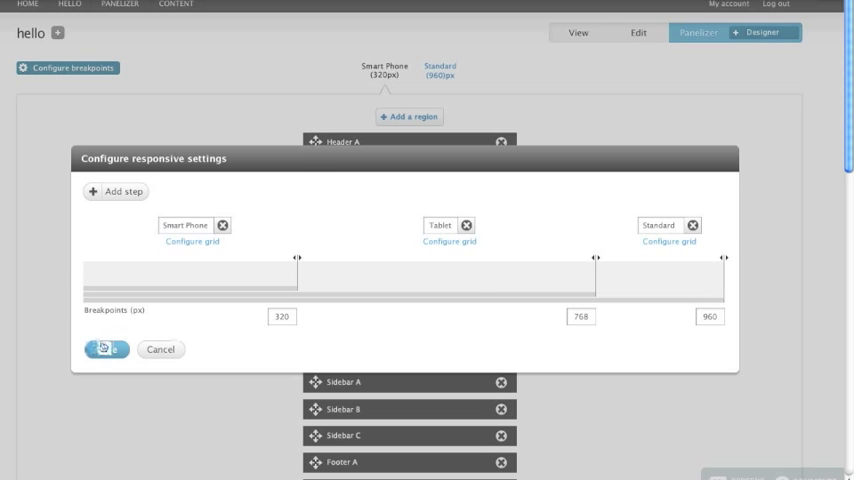
Save the three breakpoints, then preview the Standard 960px and Smart Phone layouts
{"action": "left_click", "coordinate": [104, 348]}
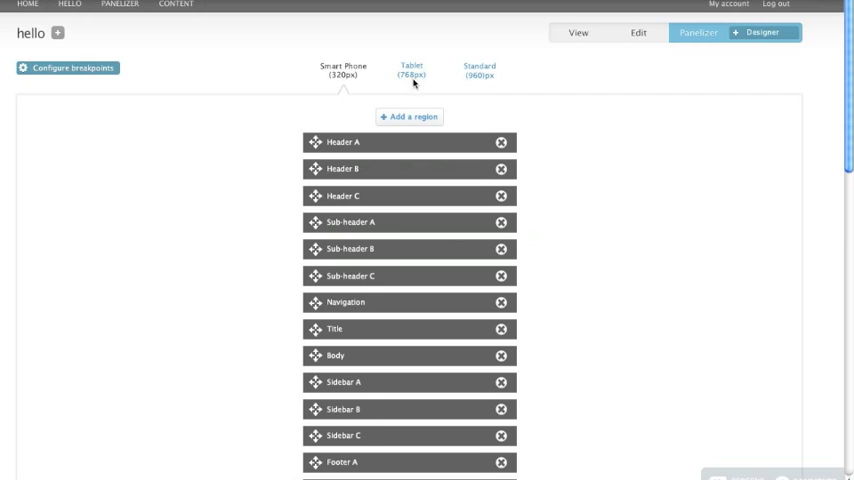
{"action": "left_click", "coordinate": [478, 70]}
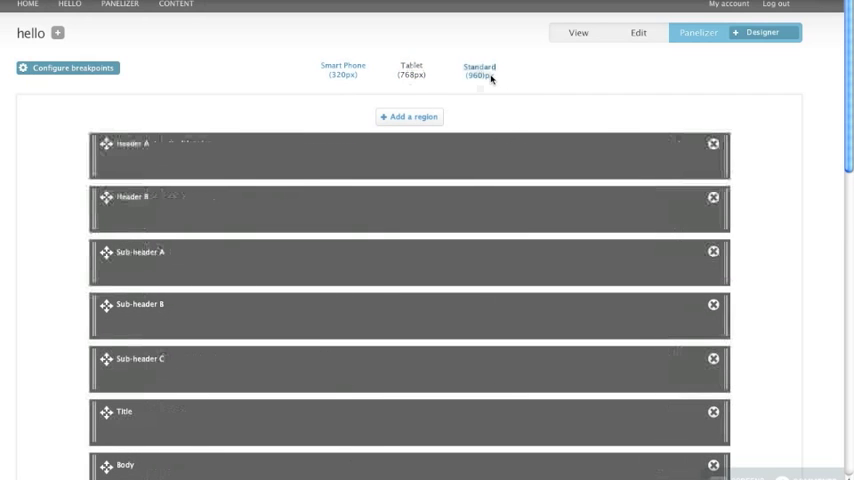
{"action": "left_click", "coordinate": [342, 70]}
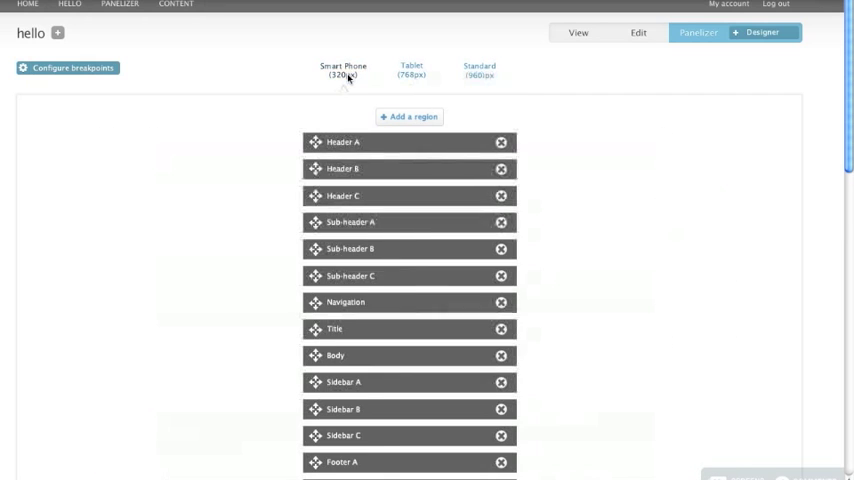
{"action": "mouse_move", "coordinate": [628, 216]}
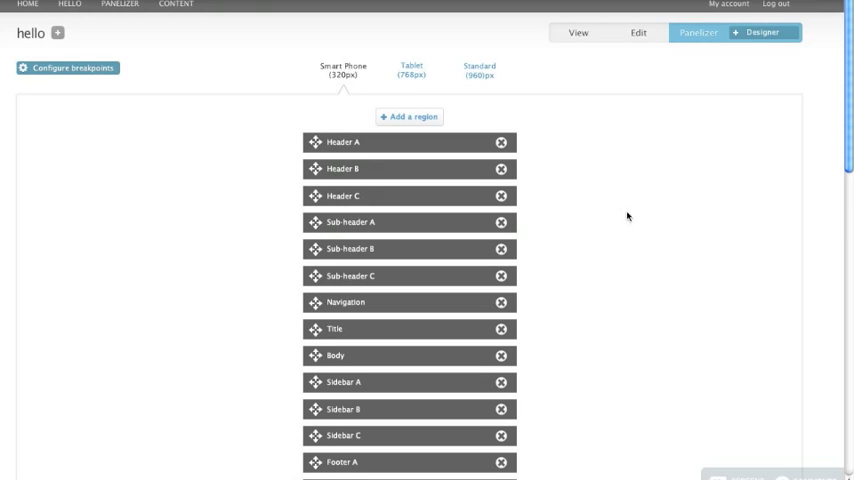
{"action": "mouse_move", "coordinate": [576, 384]}
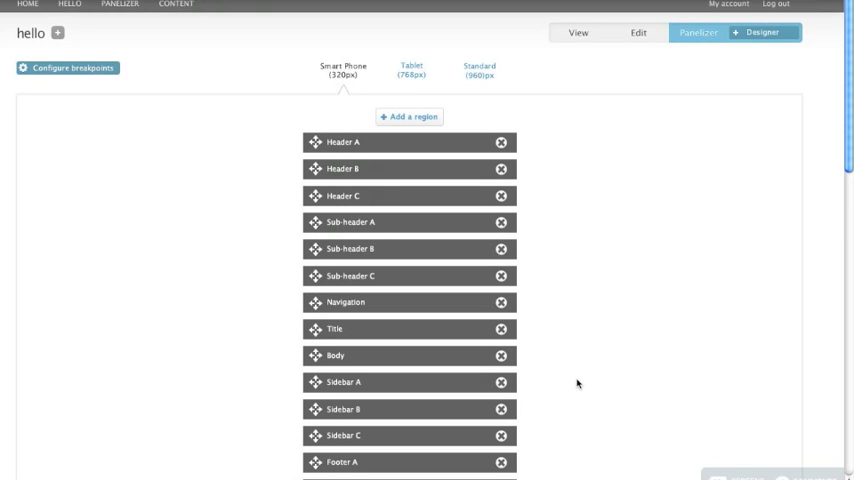
{"action": "mouse_move", "coordinate": [558, 362]}
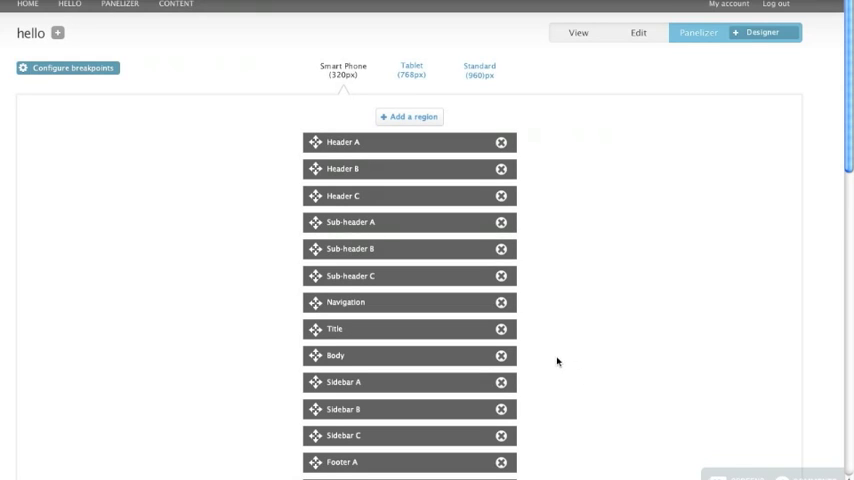
{"action": "mouse_move", "coordinate": [422, 460]}
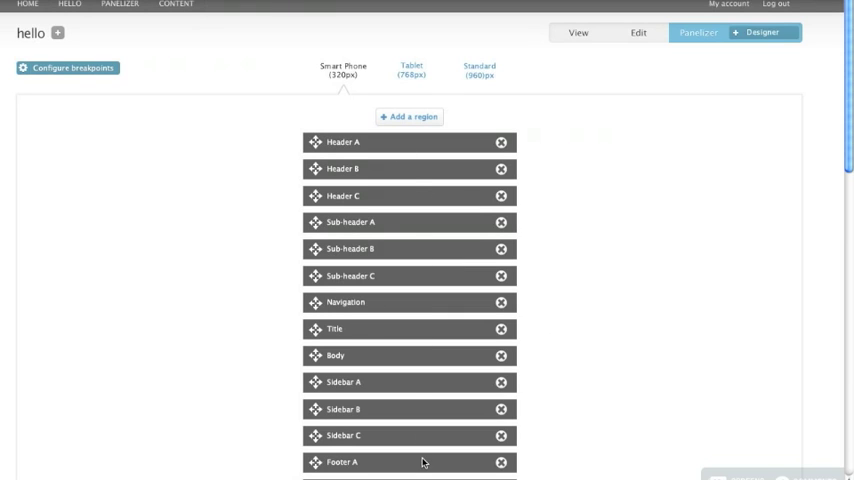
{"action": "mouse_move", "coordinate": [604, 390]}
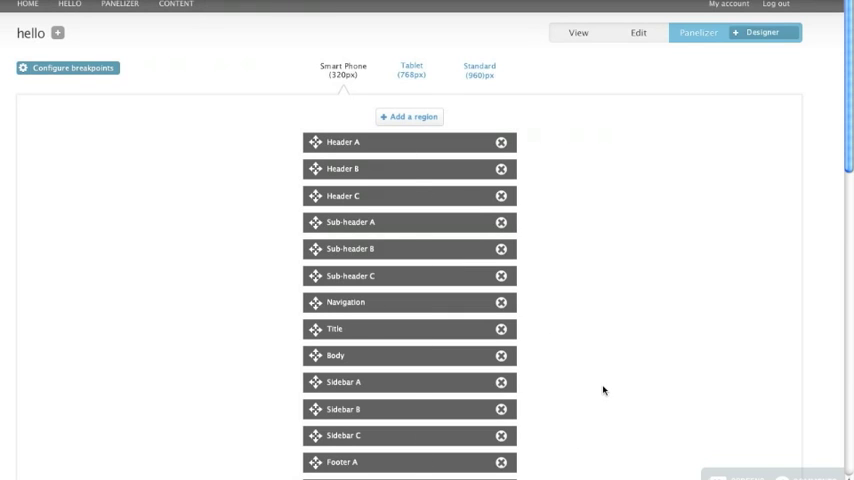
{"action": "mouse_move", "coordinate": [596, 374]}
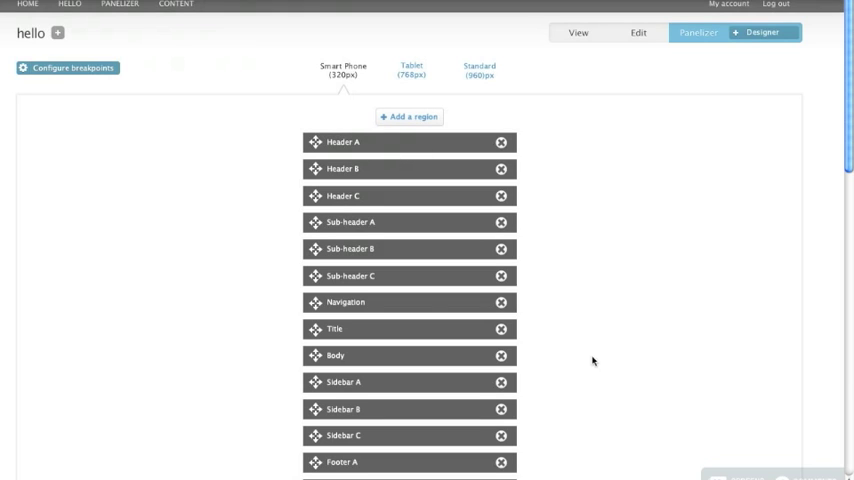
{"action": "mouse_move", "coordinate": [388, 310]}
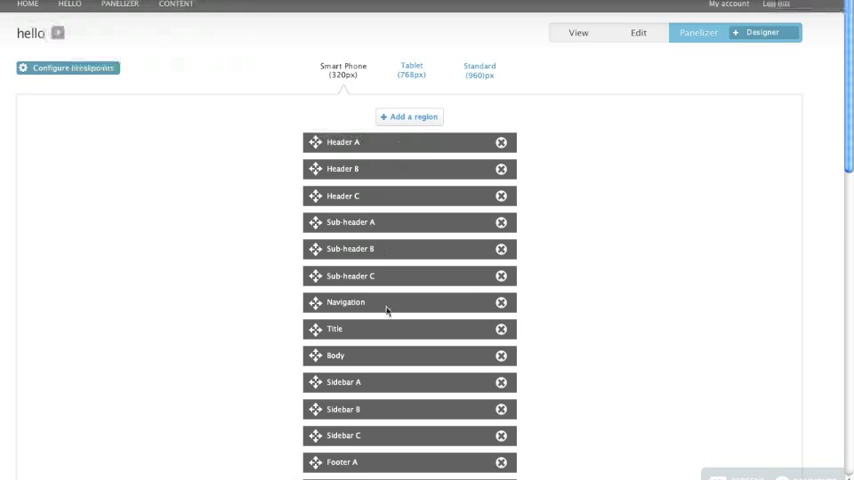
{"action": "mouse_move", "coordinate": [380, 242]}
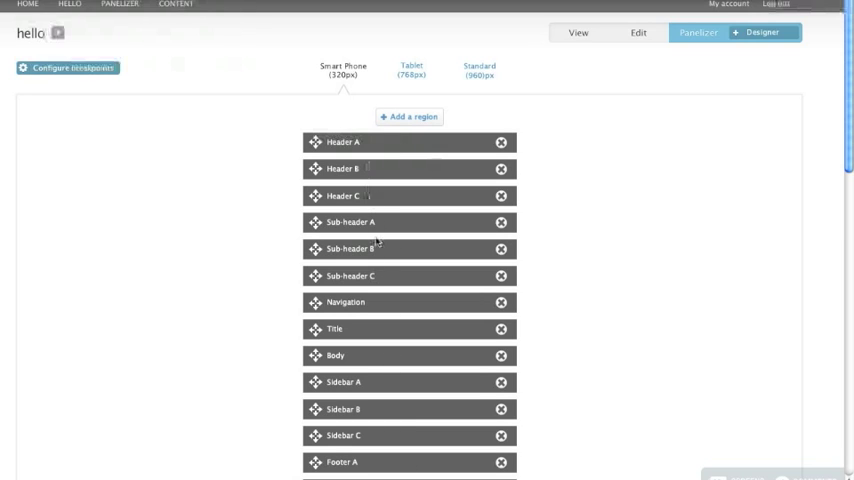
{"action": "mouse_move", "coordinate": [370, 360]}
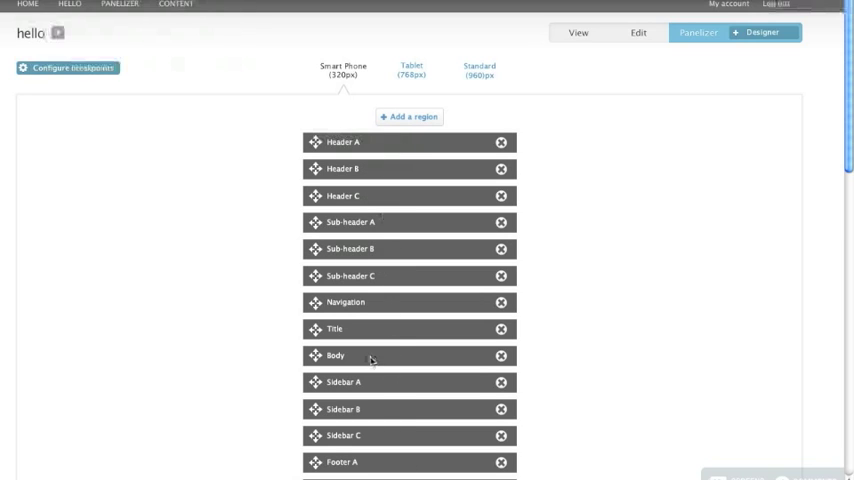
{"action": "mouse_move", "coordinate": [604, 372]}
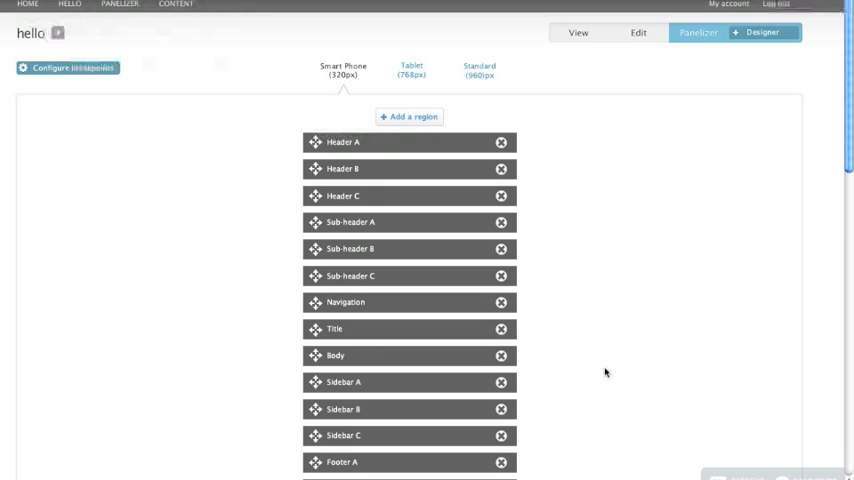
{"action": "mouse_move", "coordinate": [336, 90]}
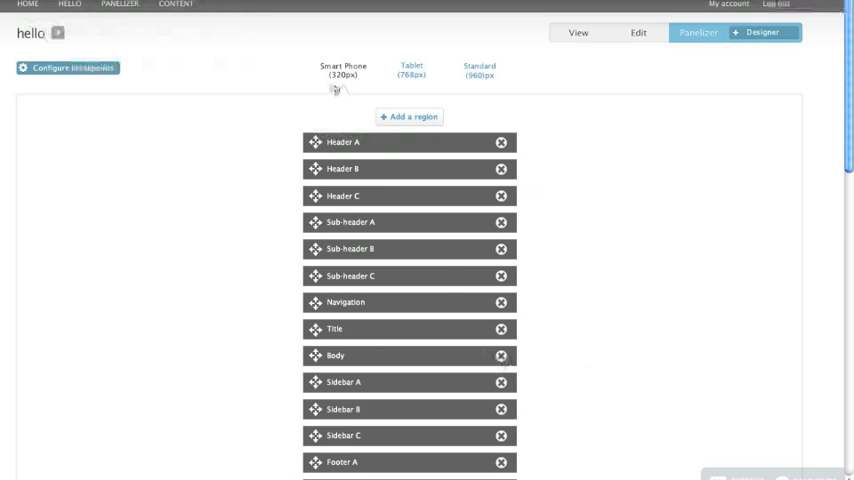
{"action": "mouse_move", "coordinate": [570, 208]}
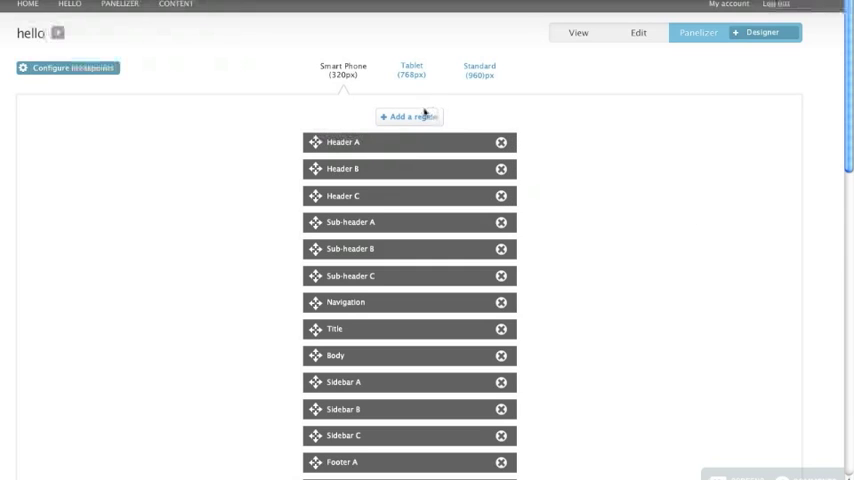
{"action": "left_click", "coordinate": [408, 116]}
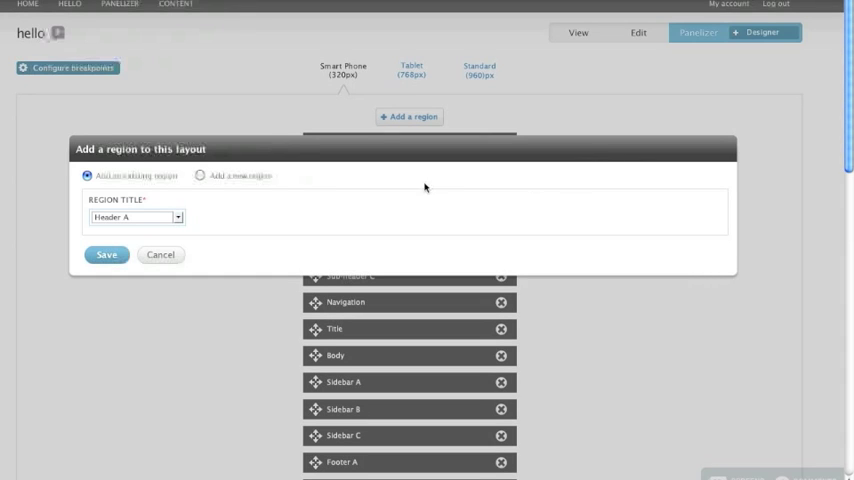
{"action": "mouse_move", "coordinate": [230, 204]}
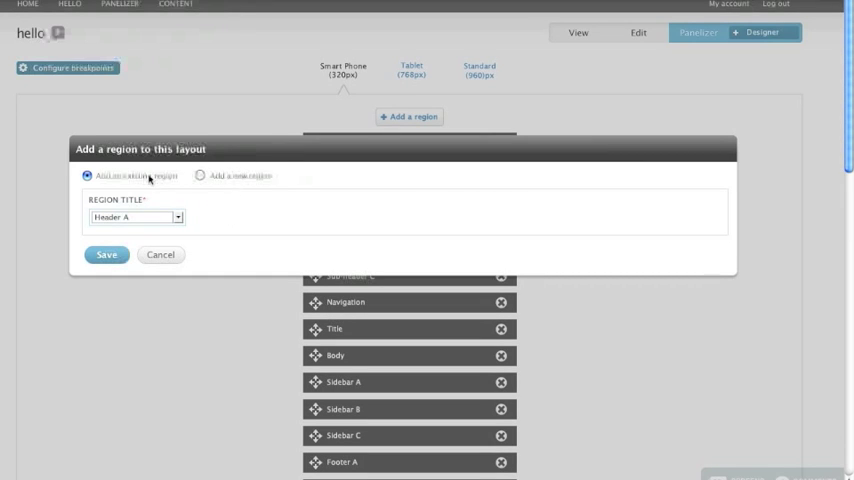
{"action": "mouse_move", "coordinate": [192, 220]}
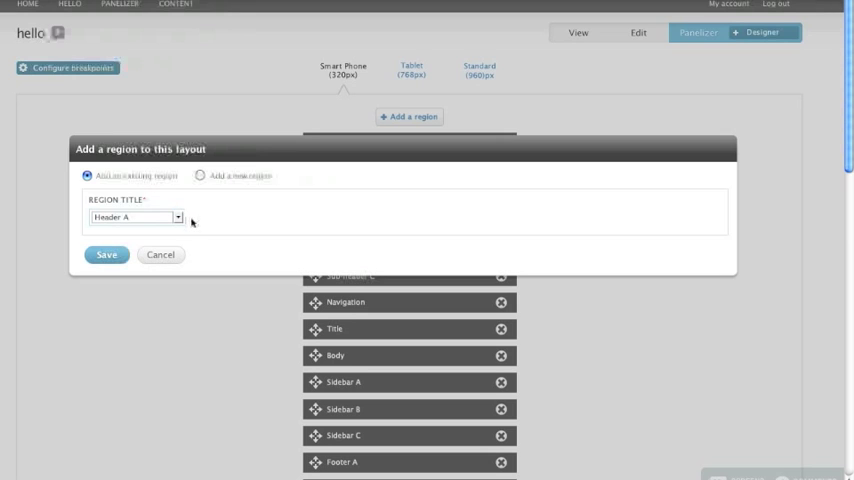
{"action": "mouse_move", "coordinate": [146, 232]}
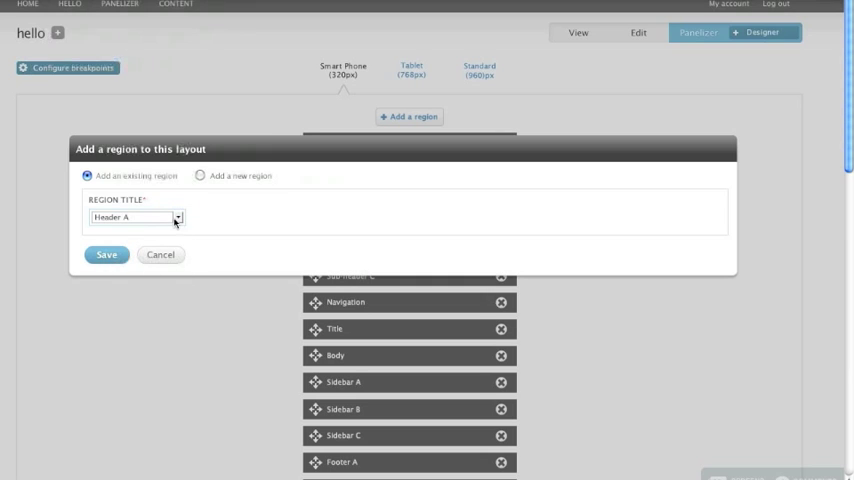
{"action": "left_click", "coordinate": [200, 176]}
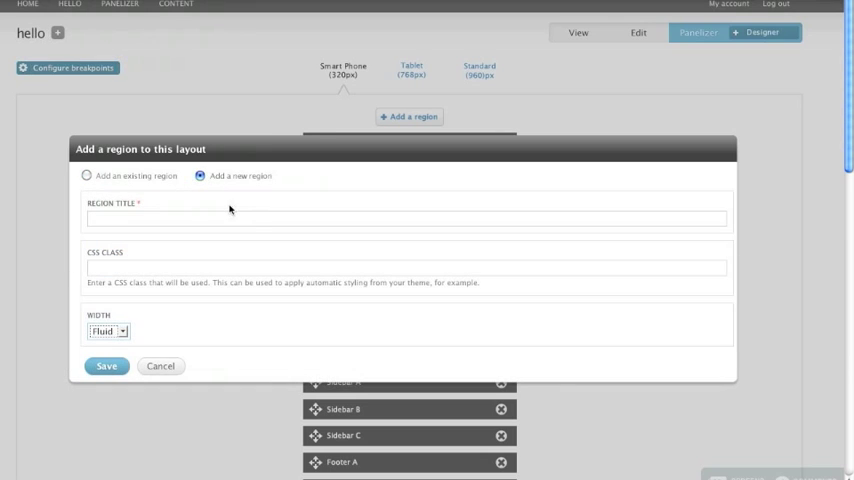
{"action": "mouse_move", "coordinate": [208, 346]}
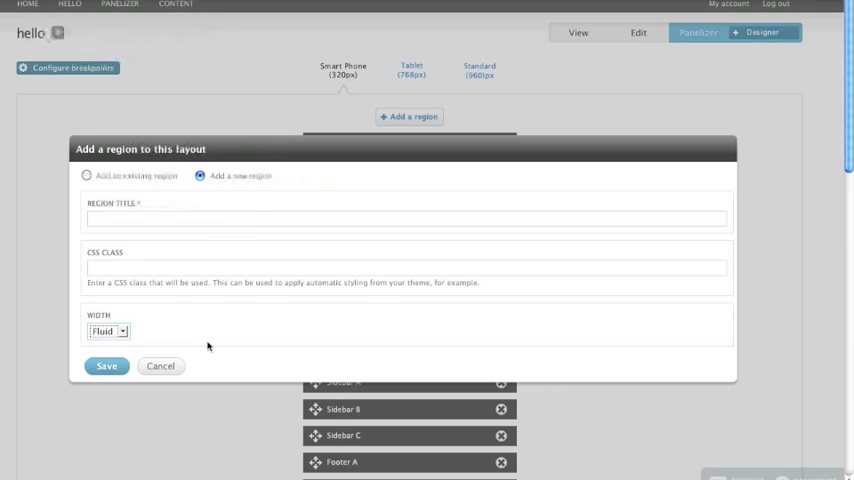
{"action": "mouse_move", "coordinate": [138, 304]}
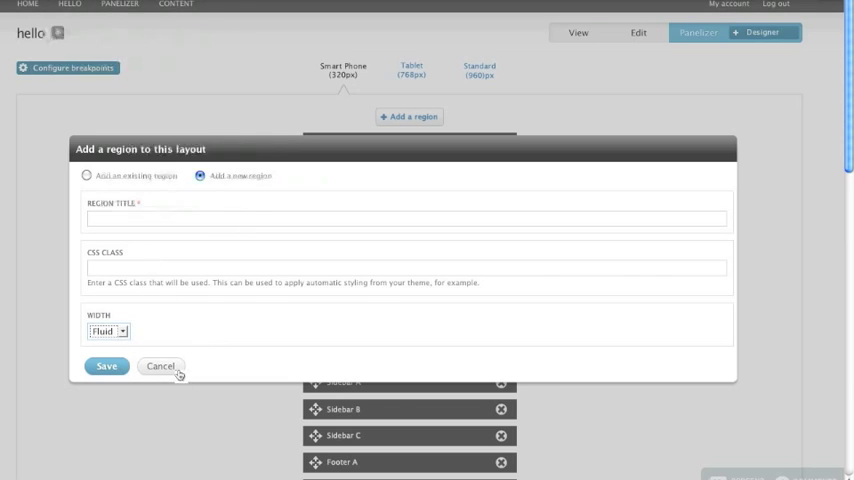
{"action": "left_click", "coordinate": [160, 366]}
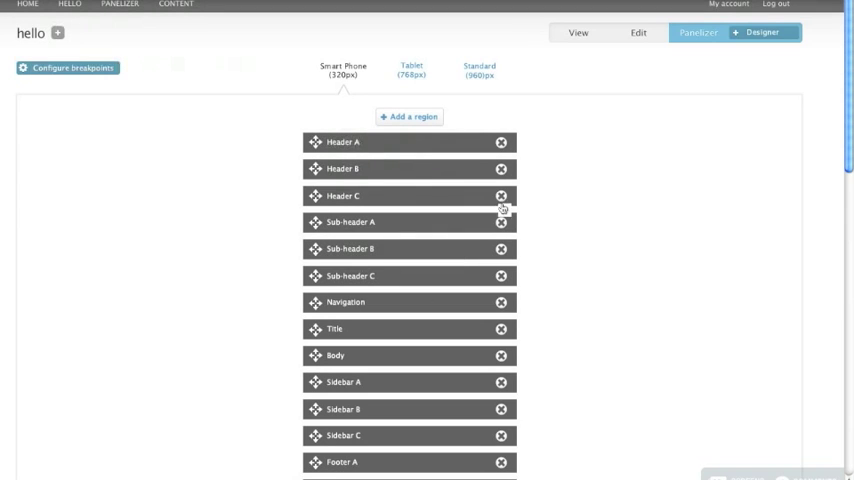
{"action": "mouse_move", "coordinate": [504, 376]}
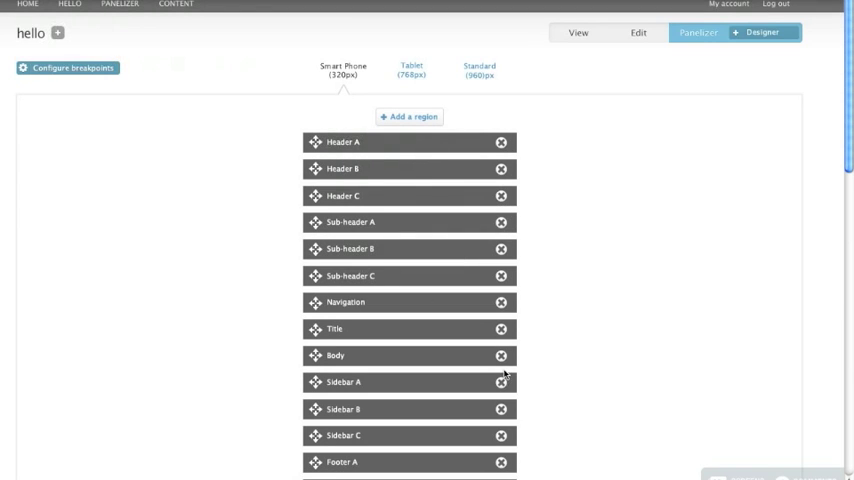
{"action": "mouse_move", "coordinate": [504, 196]}
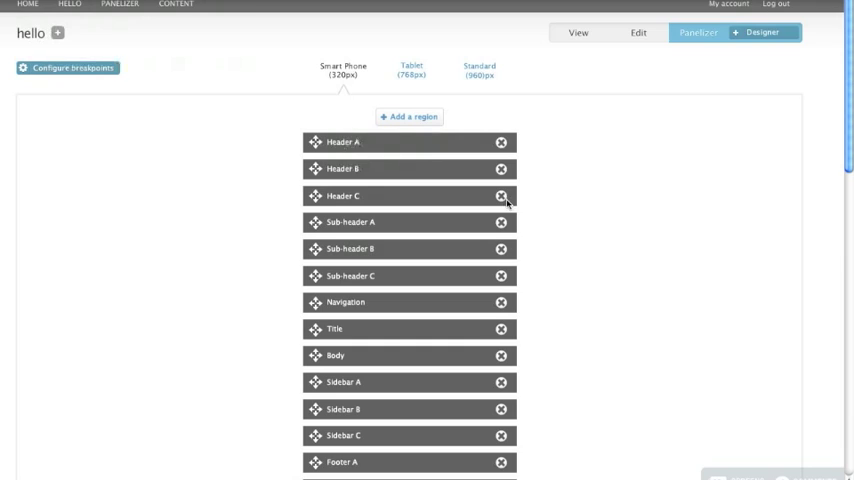
{"action": "left_click", "coordinate": [500, 196]}
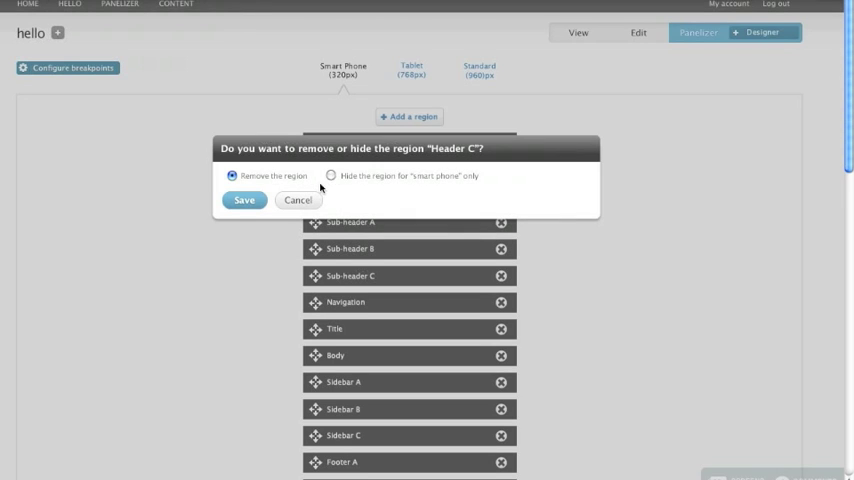
{"action": "mouse_move", "coordinate": [456, 78]}
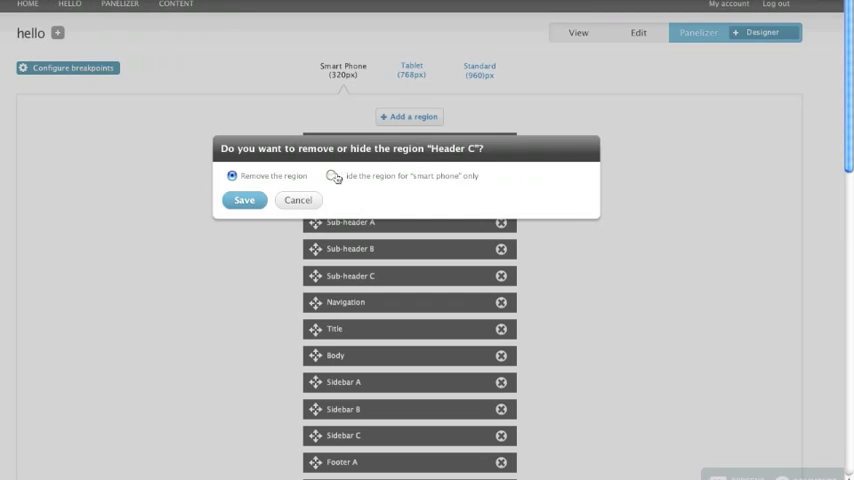
{"action": "left_click", "coordinate": [244, 200]}
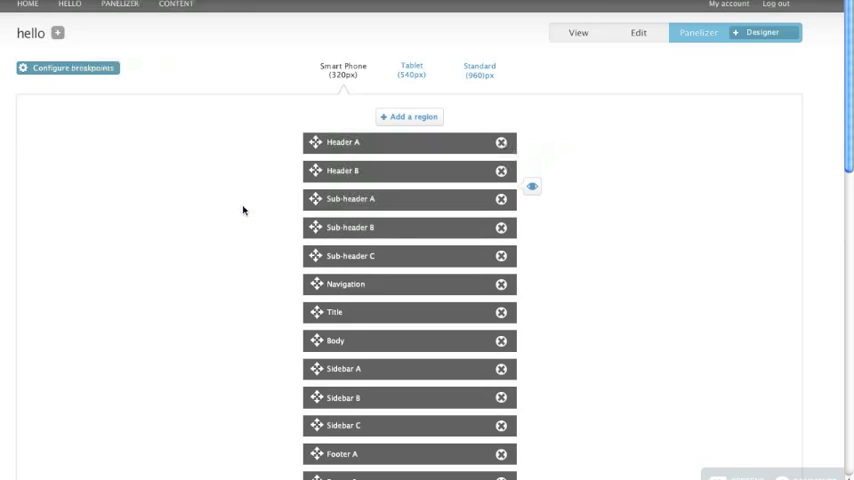
{"action": "mouse_move", "coordinate": [400, 308]}
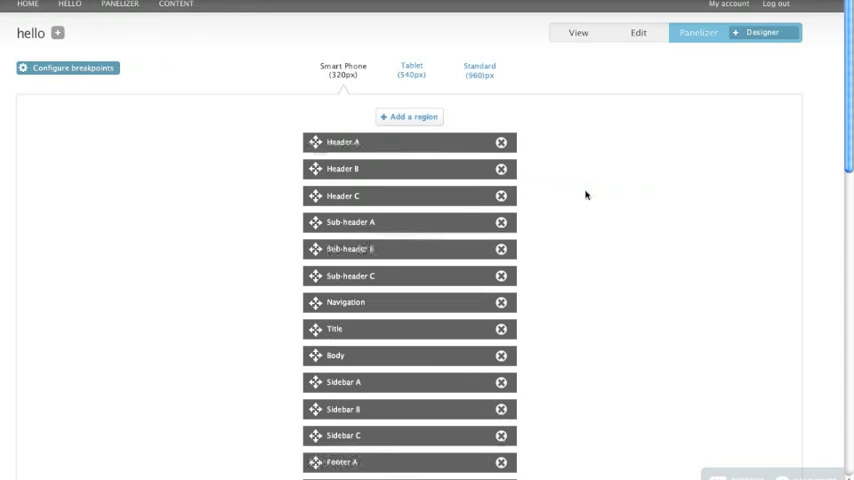
{"action": "mouse_move", "coordinate": [544, 252]}
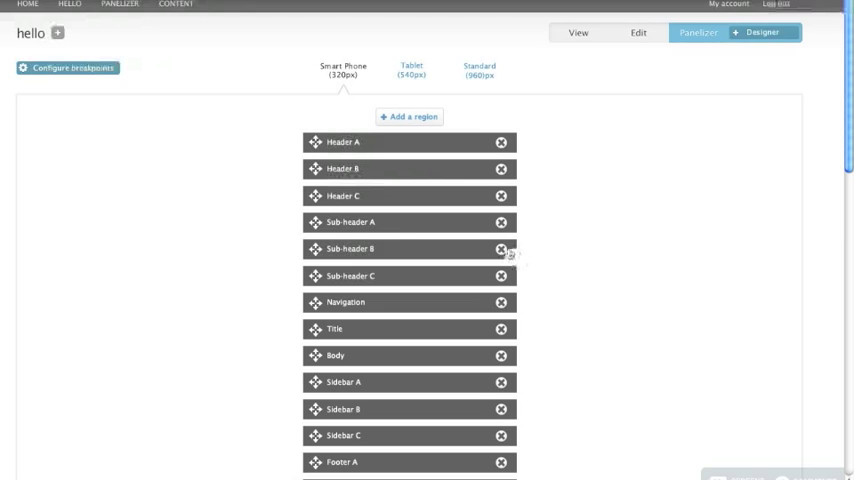
{"action": "mouse_move", "coordinate": [510, 354]}
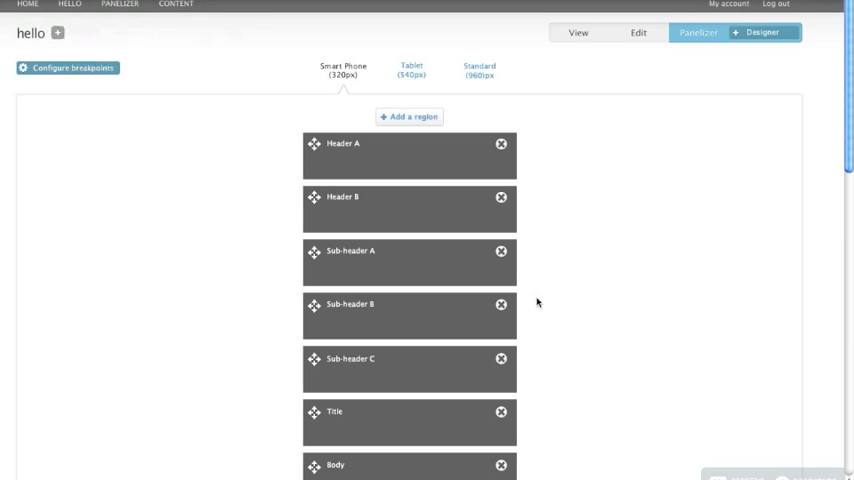
Compare the Tablet and Smart Phone layouts, then show the Standard 960px layout
{"action": "scroll", "scroll_direction": "down", "scroll_amount": 3}
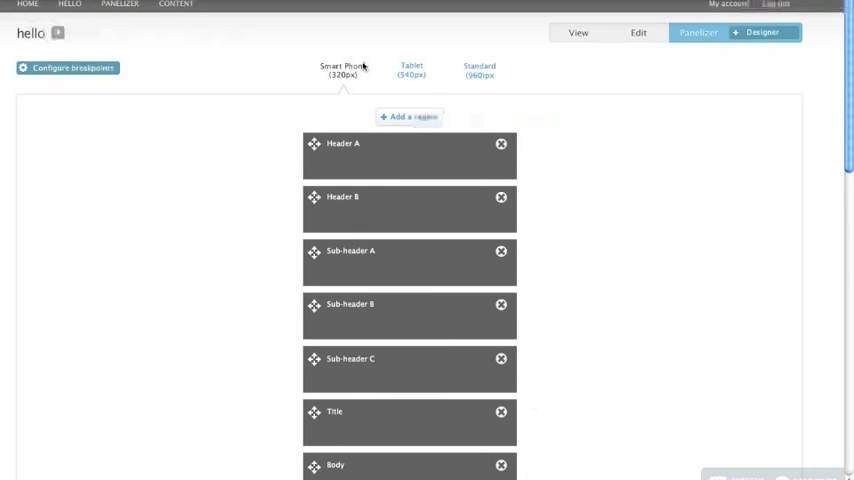
{"action": "left_click", "coordinate": [410, 70]}
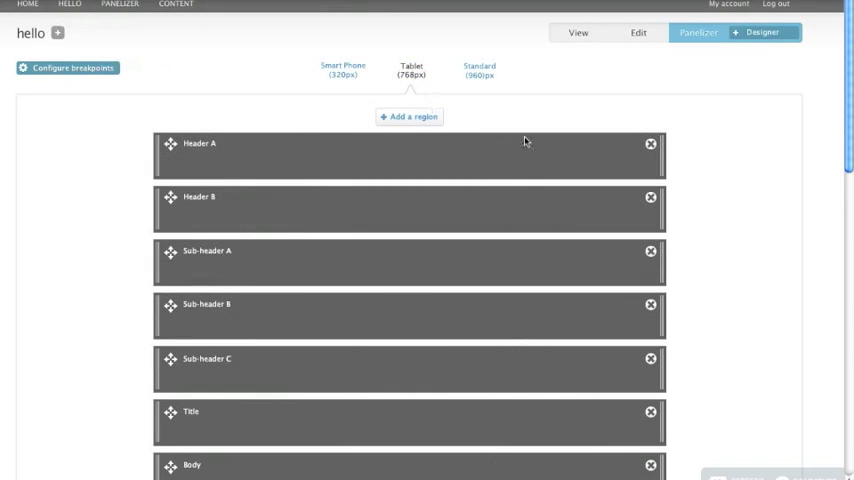
{"action": "mouse_move", "coordinate": [678, 164]}
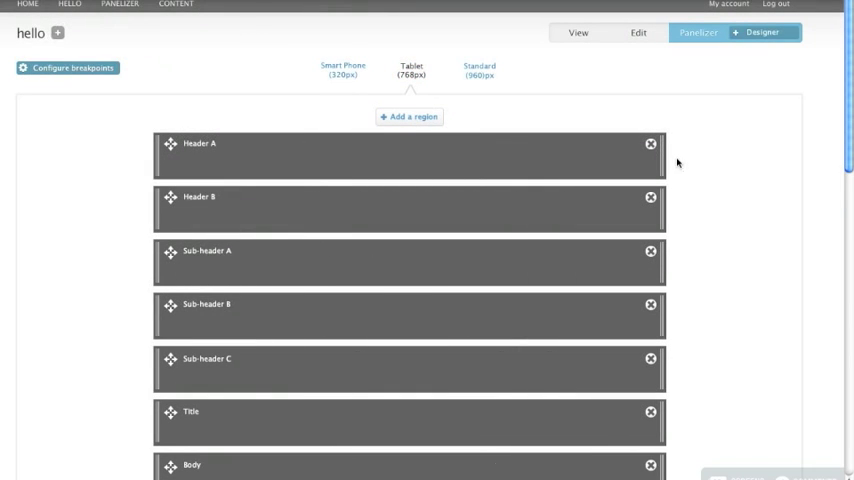
{"action": "left_click", "coordinate": [342, 70]}
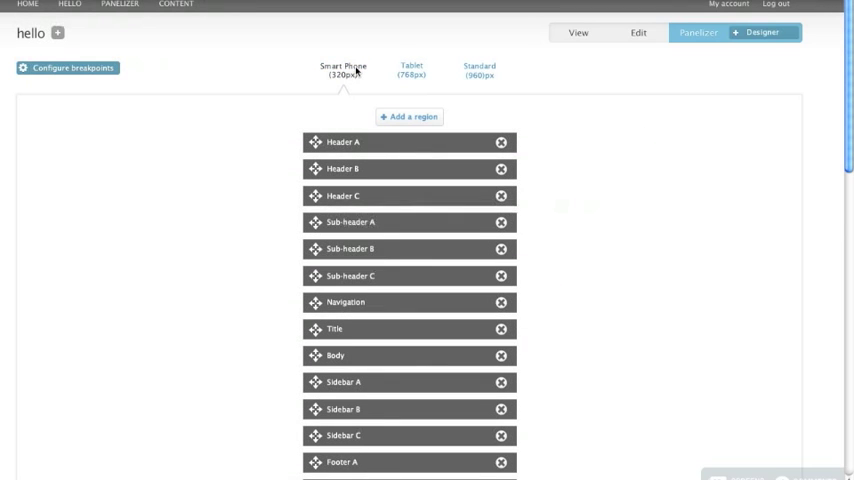
{"action": "left_click", "coordinate": [410, 70]}
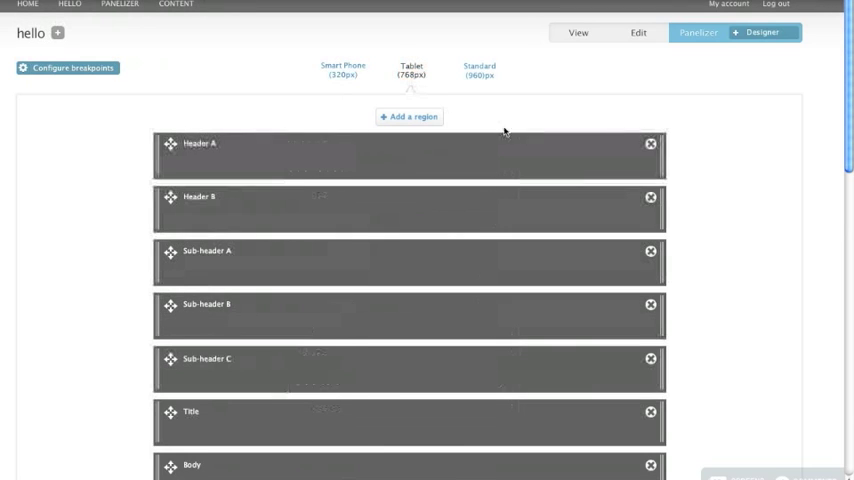
{"action": "mouse_move", "coordinate": [694, 188]}
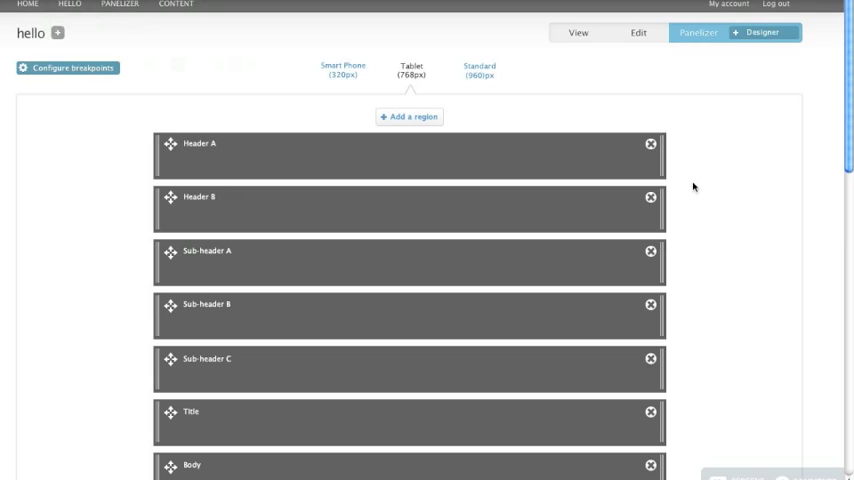
{"action": "mouse_move", "coordinate": [694, 284]}
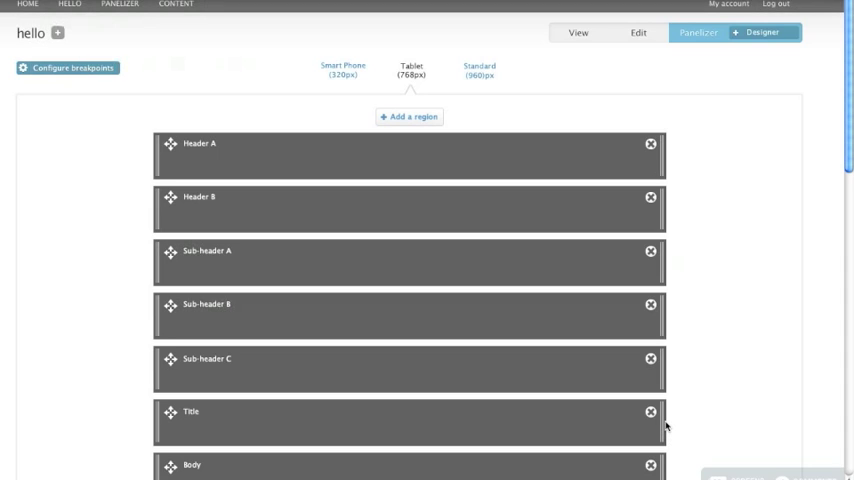
{"action": "mouse_move", "coordinate": [684, 268]}
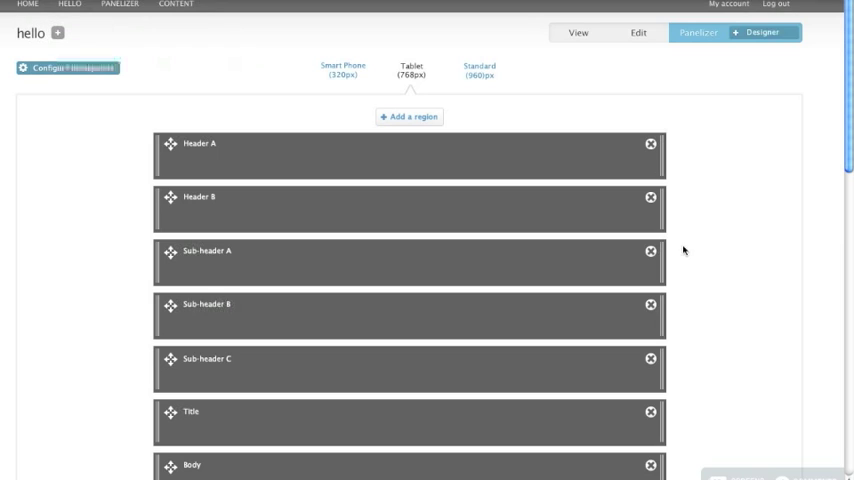
{"action": "mouse_move", "coordinate": [660, 224]}
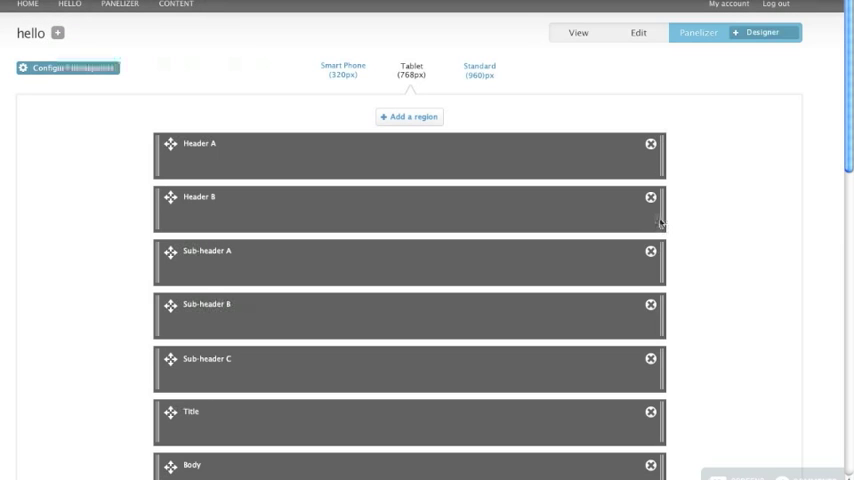
{"action": "mouse_move", "coordinate": [522, 216]}
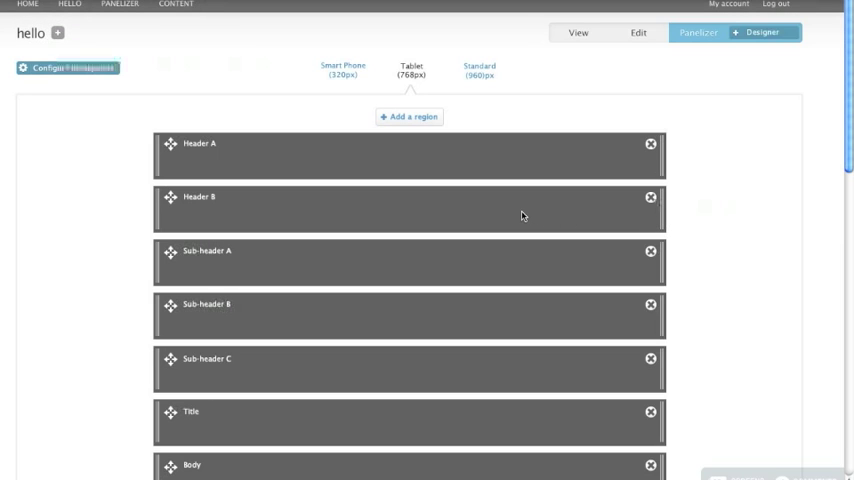
{"action": "mouse_move", "coordinate": [456, 248]}
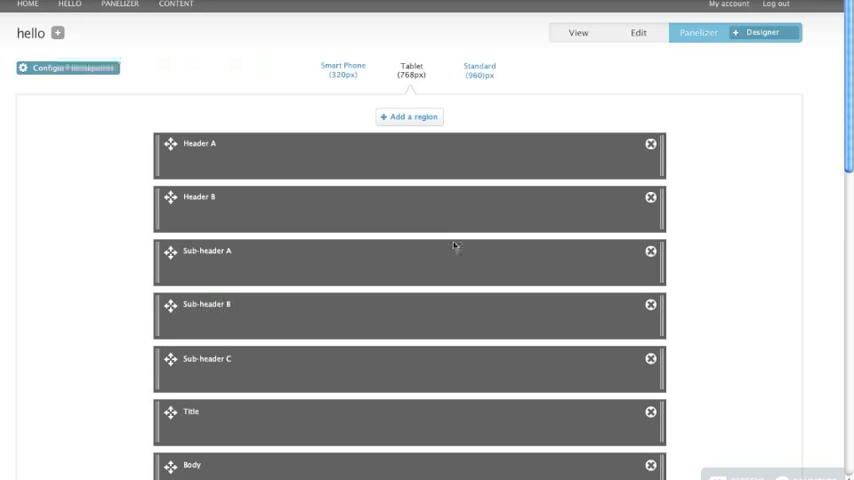
{"action": "mouse_move", "coordinate": [660, 210]}
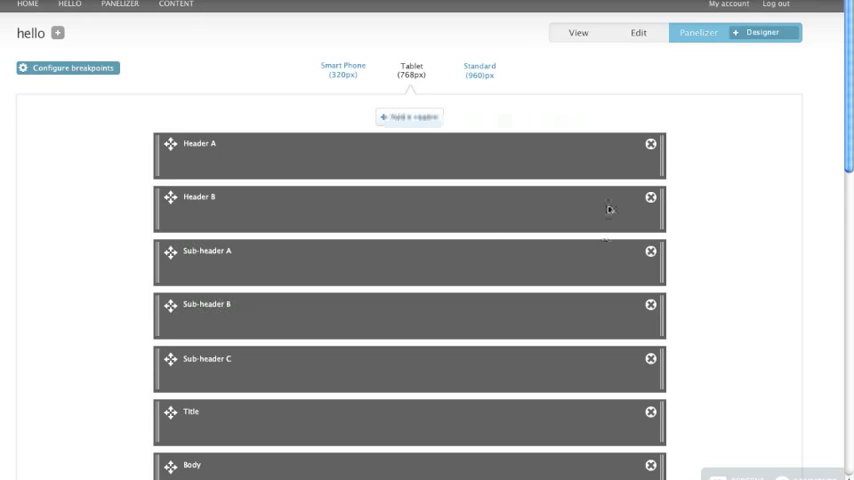
{"action": "mouse_move", "coordinate": [708, 216]}
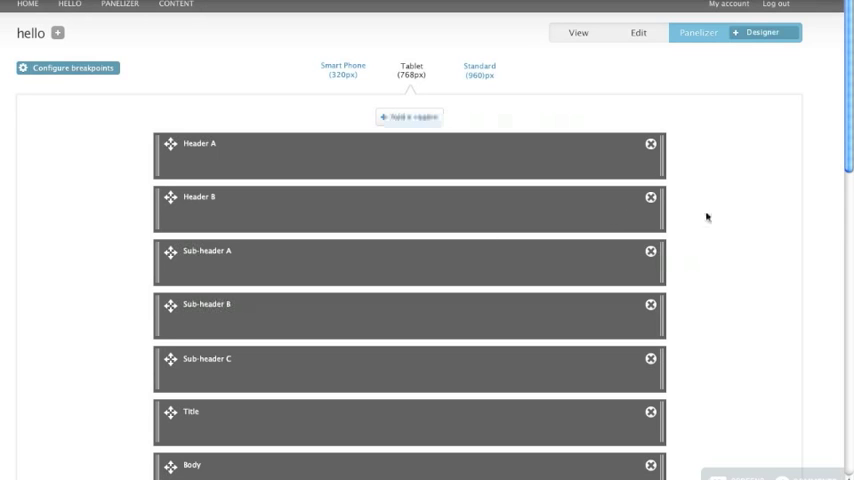
{"action": "mouse_move", "coordinate": [752, 296]}
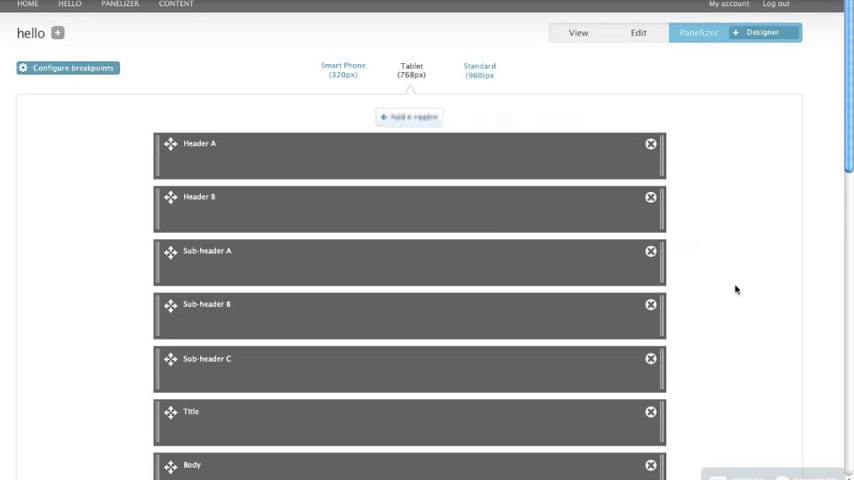
{"action": "mouse_move", "coordinate": [220, 220]}
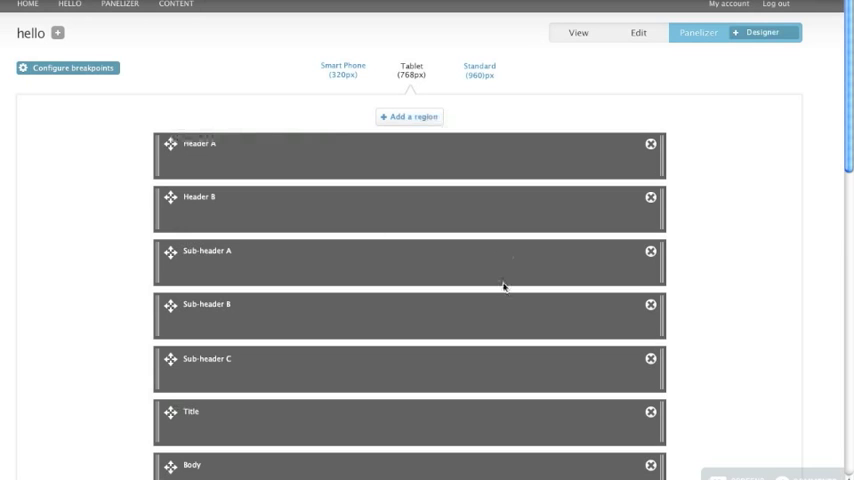
{"action": "mouse_move", "coordinate": [628, 210]}
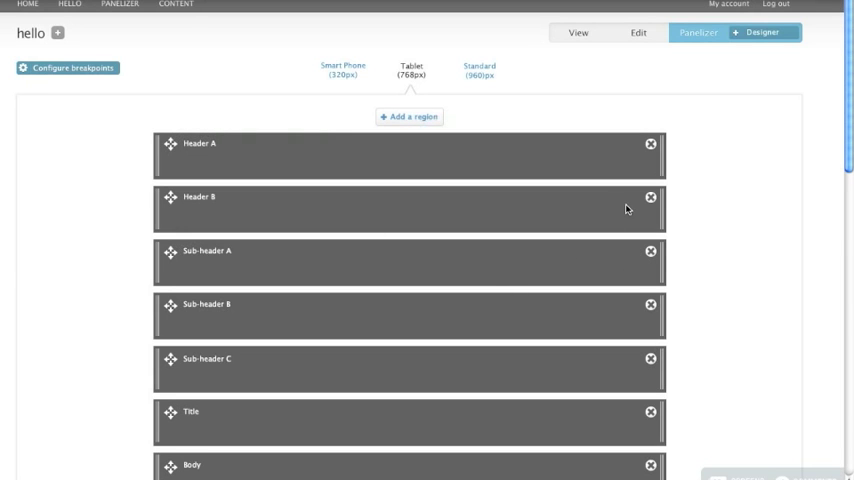
{"action": "left_click", "coordinate": [478, 70]}
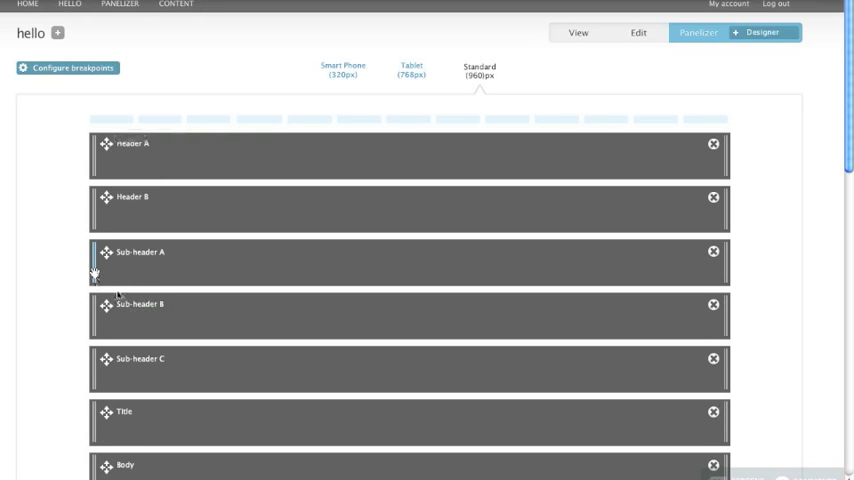
{"action": "mouse_move", "coordinate": [98, 276]}
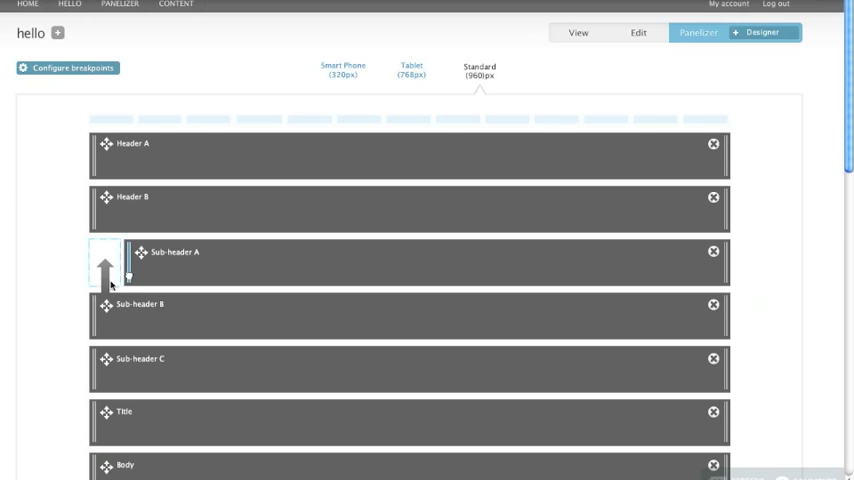
{"action": "mouse_move", "coordinate": [118, 292]}
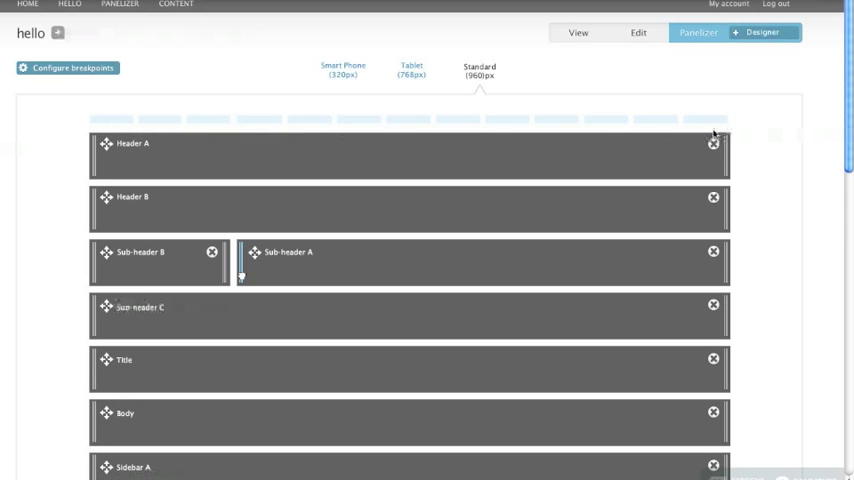
{"action": "mouse_move", "coordinate": [710, 130]}
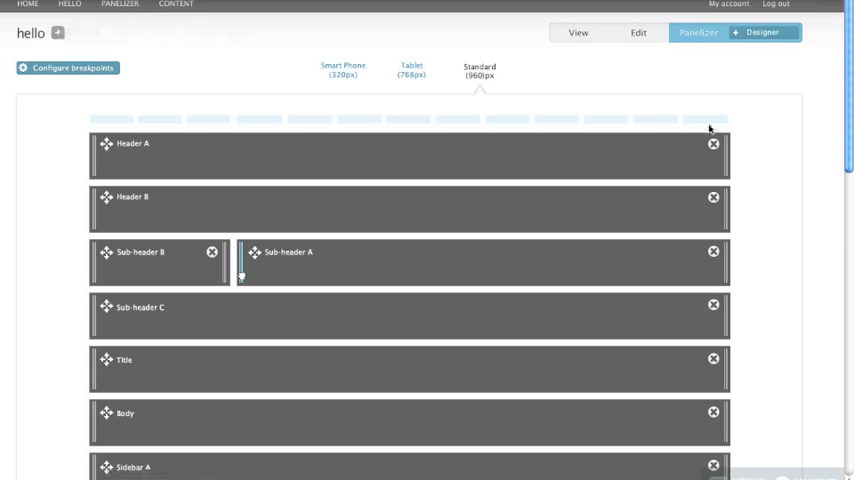
{"action": "mouse_move", "coordinate": [624, 140]}
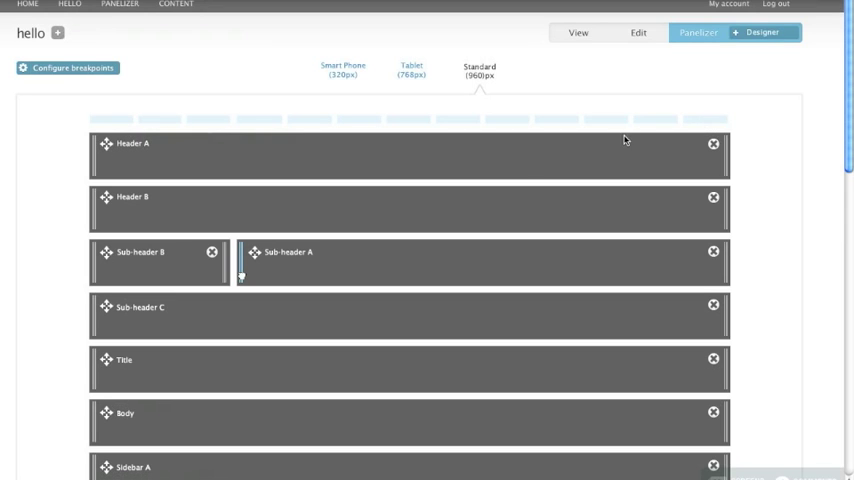
{"action": "mouse_move", "coordinate": [252, 264]}
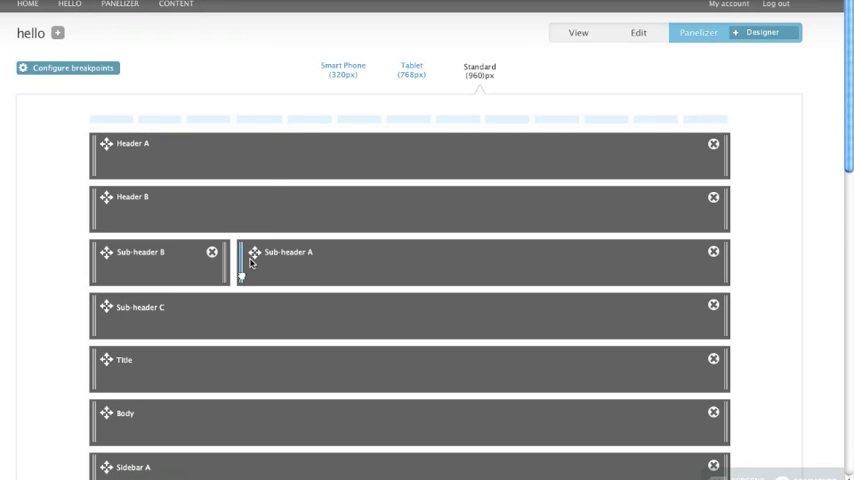
{"action": "mouse_move", "coordinate": [242, 272]}
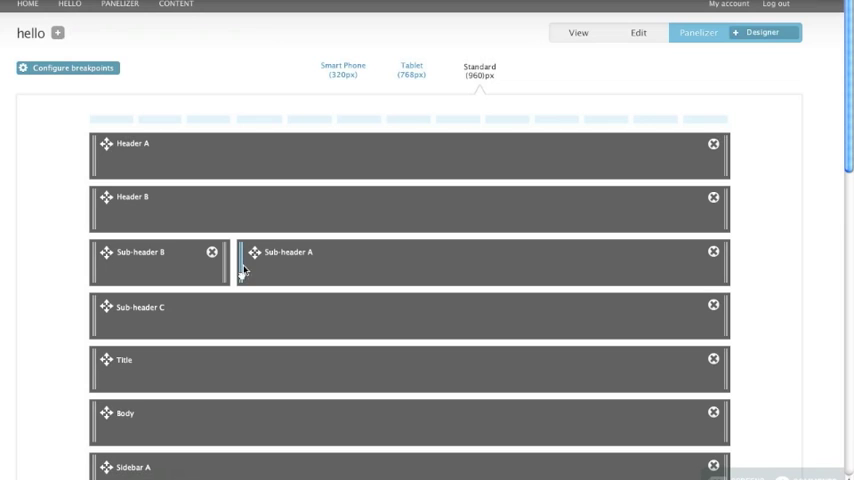
{"action": "mouse_move", "coordinate": [270, 292]}
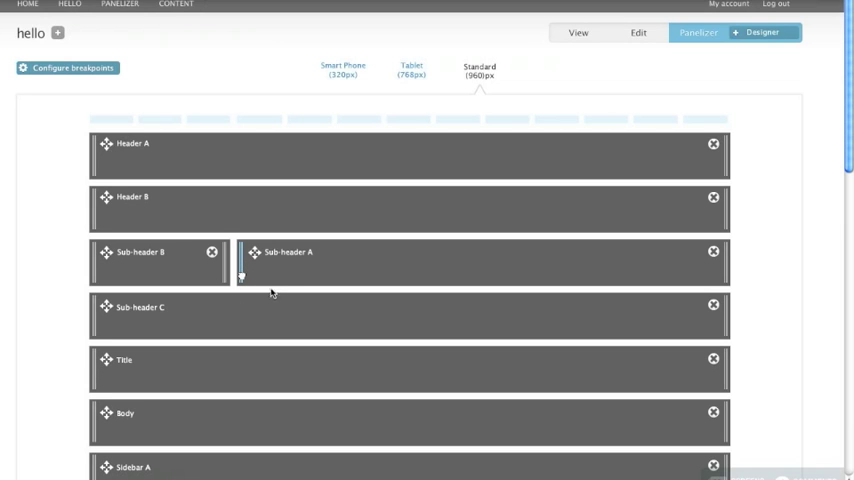
{"action": "mouse_move", "coordinate": [736, 284]}
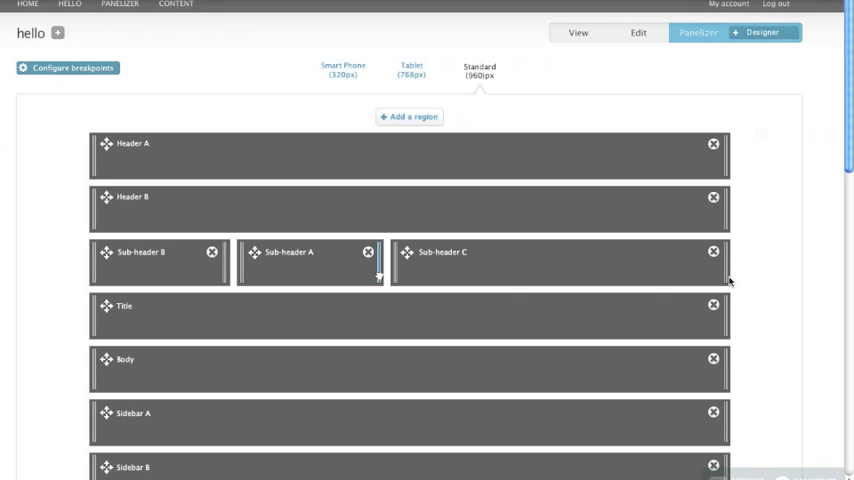
{"action": "mouse_move", "coordinate": [370, 344]}
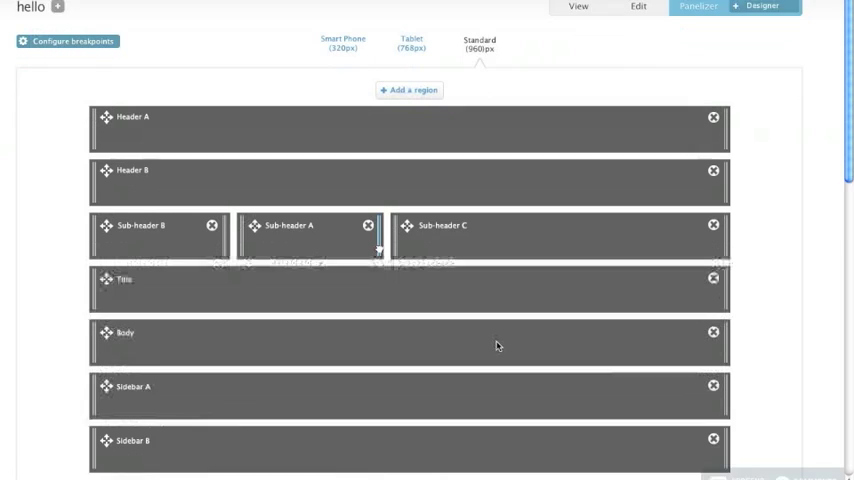
Place Sidebar A to the left of Body in the Standard layout
{"action": "scroll", "scroll_direction": "up", "scroll_amount": 3}
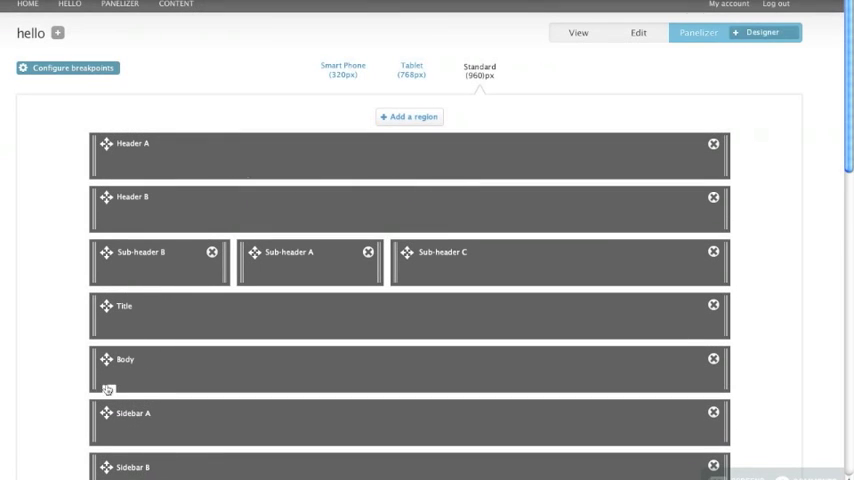
{"action": "left_click", "coordinate": [408, 116]}
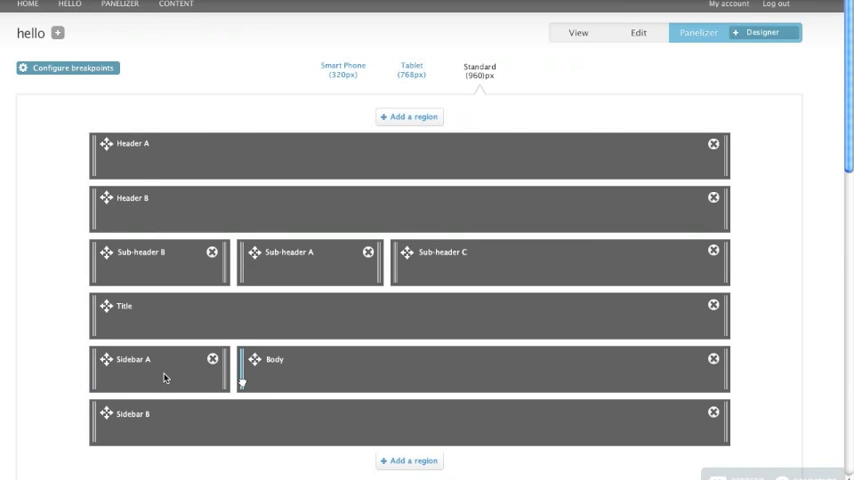
{"action": "mouse_move", "coordinate": [236, 388]}
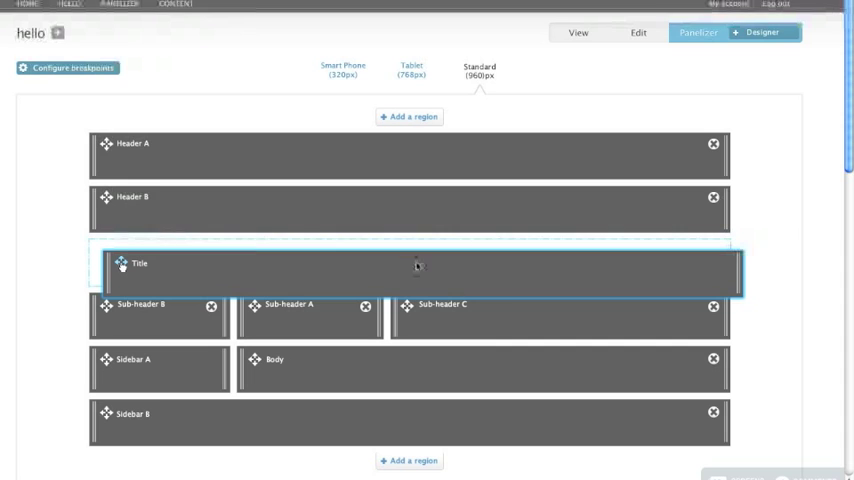
{"action": "mouse_move", "coordinate": [114, 276]}
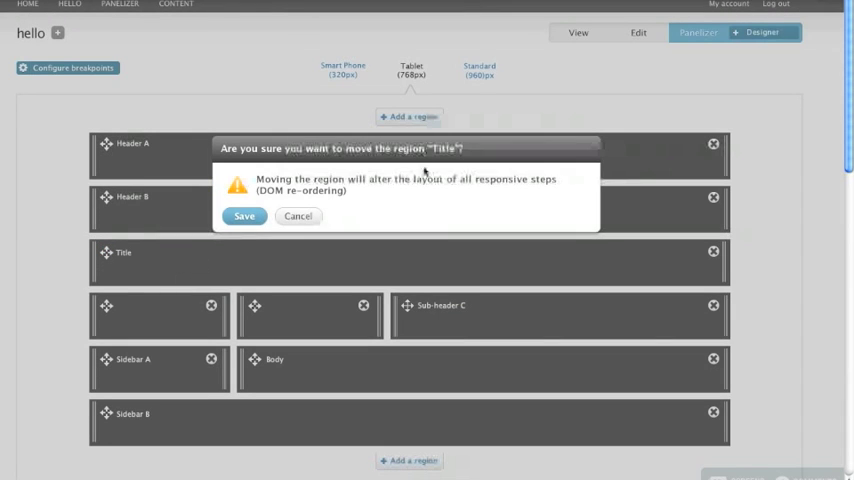
{"action": "mouse_move", "coordinate": [430, 200]}
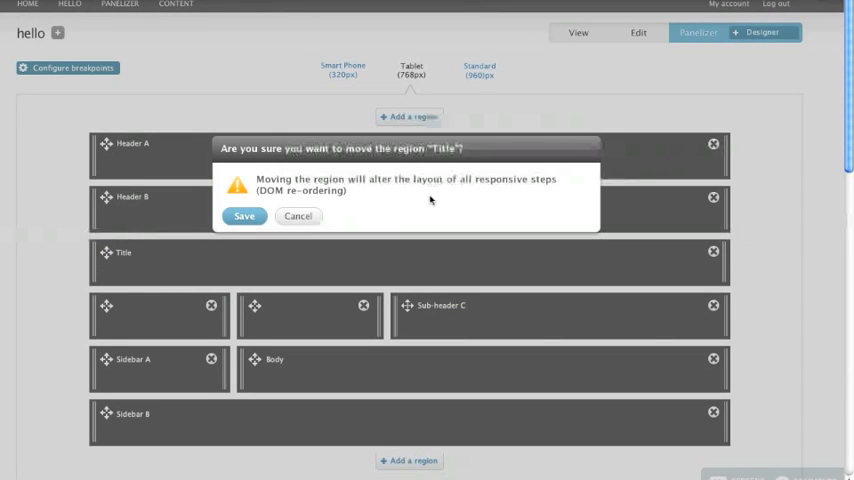
{"action": "mouse_move", "coordinate": [324, 96]}
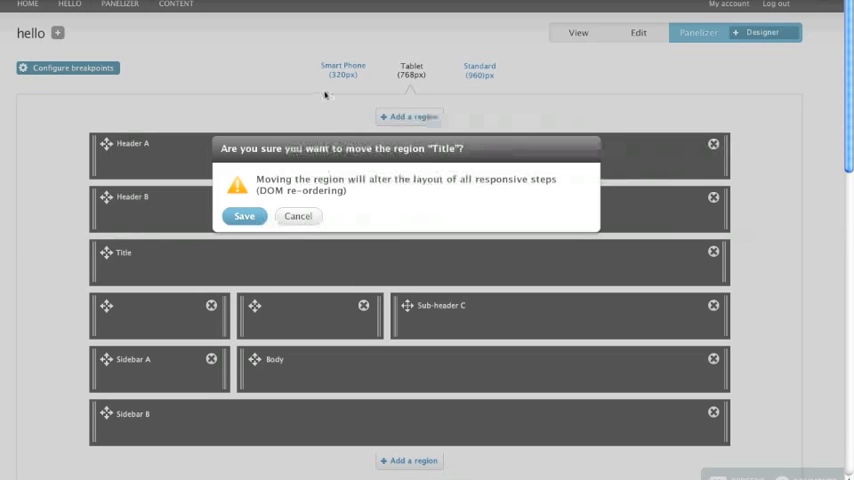
{"action": "mouse_move", "coordinate": [382, 204]}
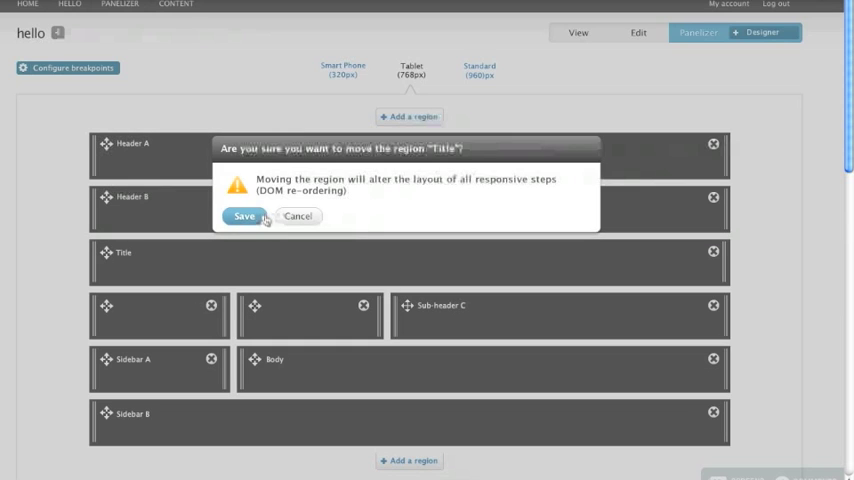
Confirm moving the Title region above the sub-header row via the dialog's Save
{"action": "left_click", "coordinate": [244, 216]}
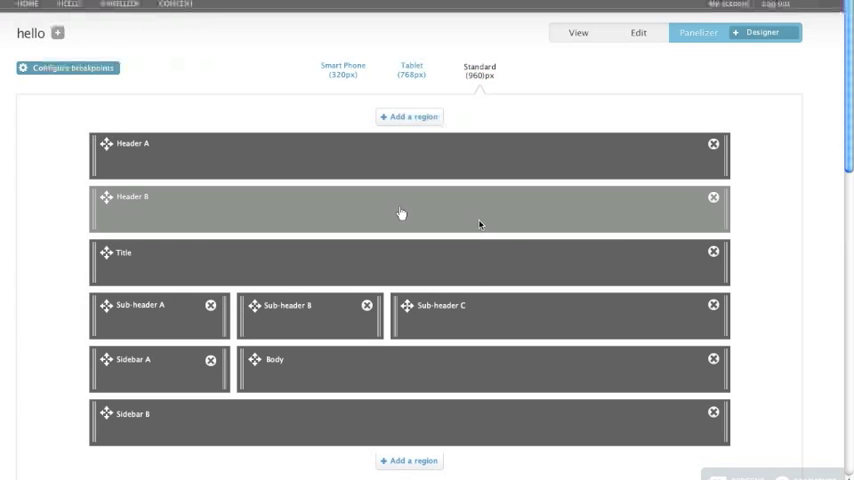
{"action": "mouse_move", "coordinate": [400, 210]}
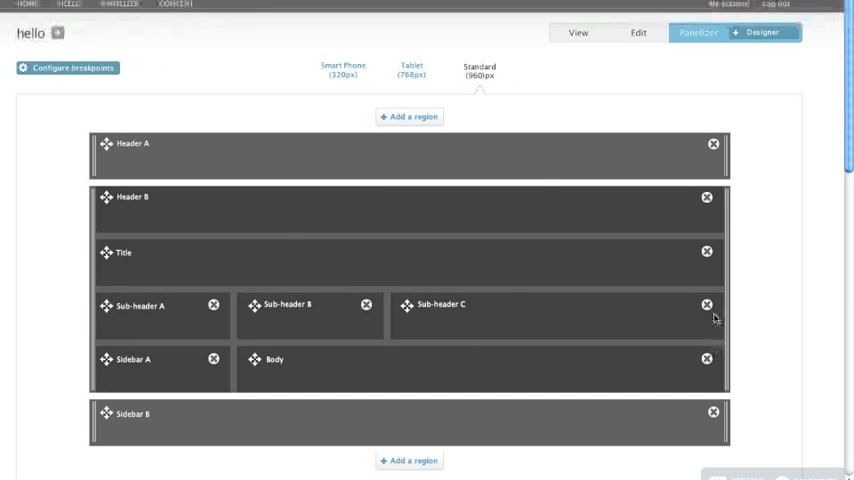
{"action": "mouse_move", "coordinate": [620, 288]}
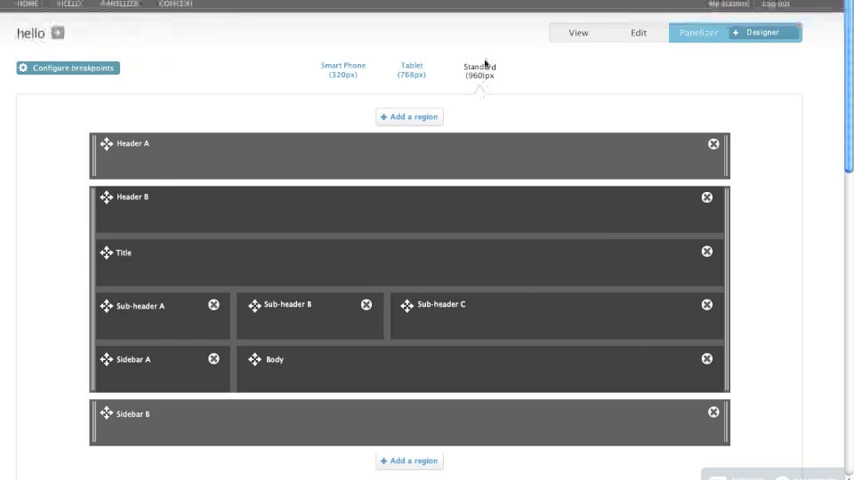
{"action": "mouse_move", "coordinate": [540, 292]}
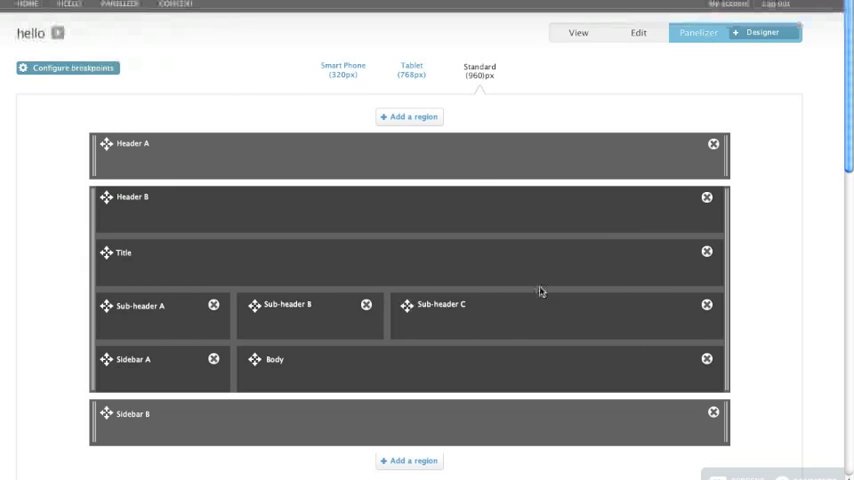
{"action": "mouse_move", "coordinate": [488, 120]}
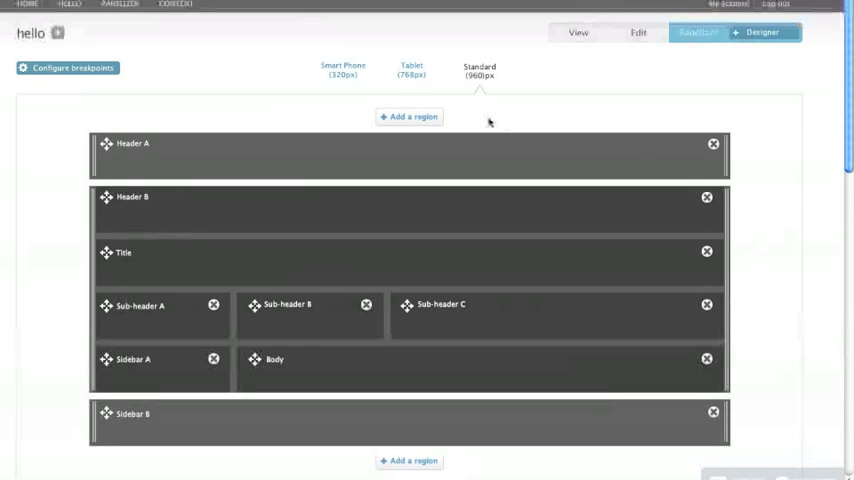
{"action": "mouse_move", "coordinate": [728, 332]}
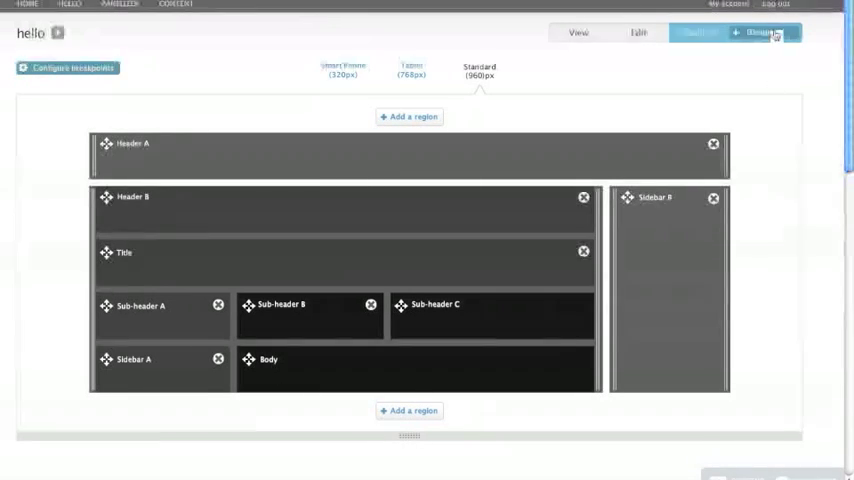
Show the Designer dropdown's list of panel editing modes
{"action": "left_click", "coordinate": [762, 32]}
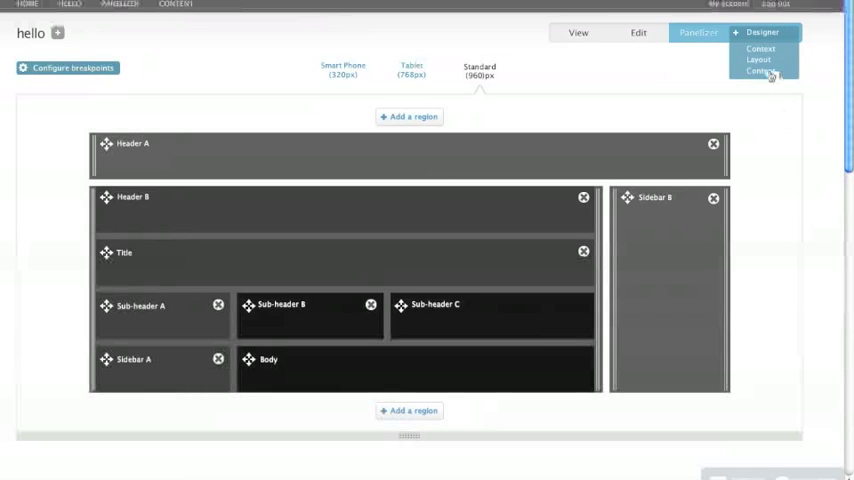